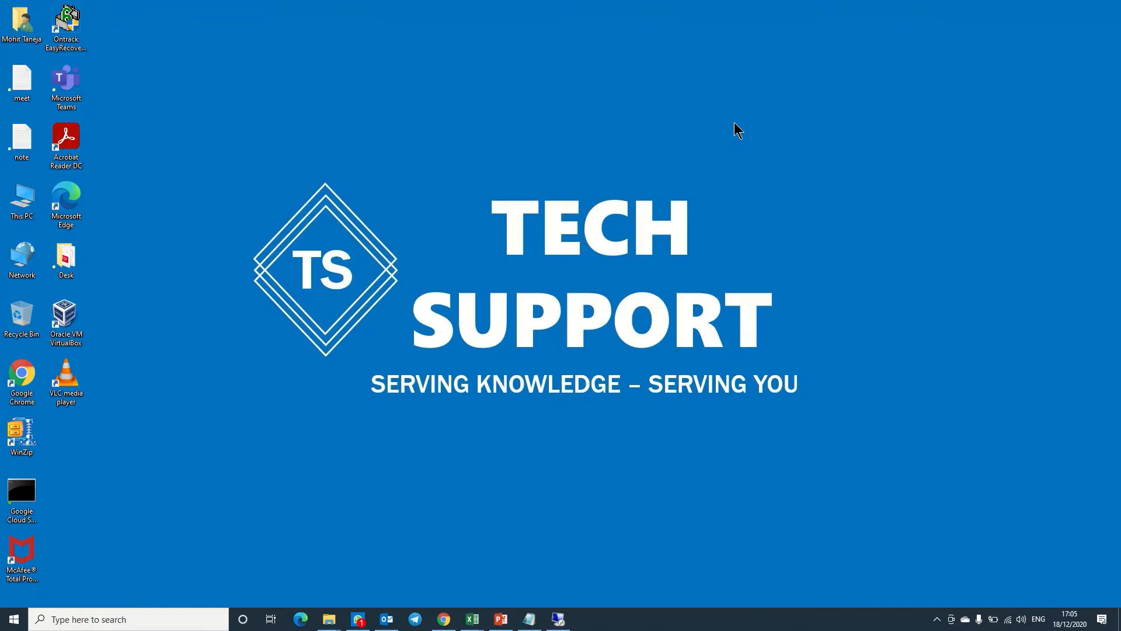
Start the Remote Desktop session to the EC2 Windows server from Server.rdp
click(443, 619)
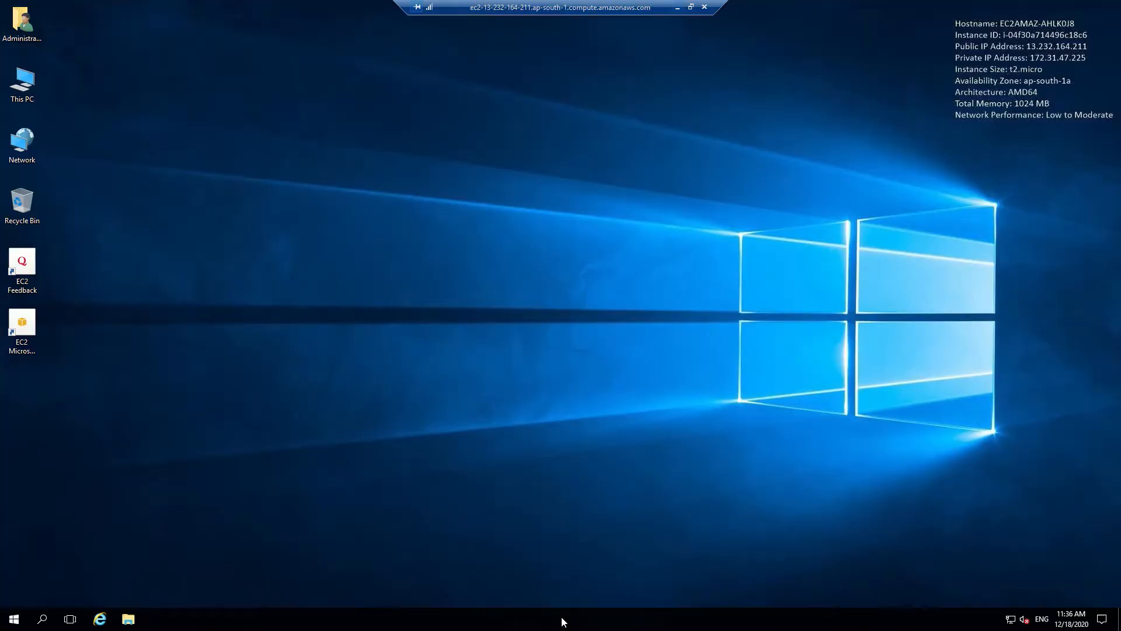
View the server's drives in This PC, showing only Local Disk (C:)
double_click(22, 82)
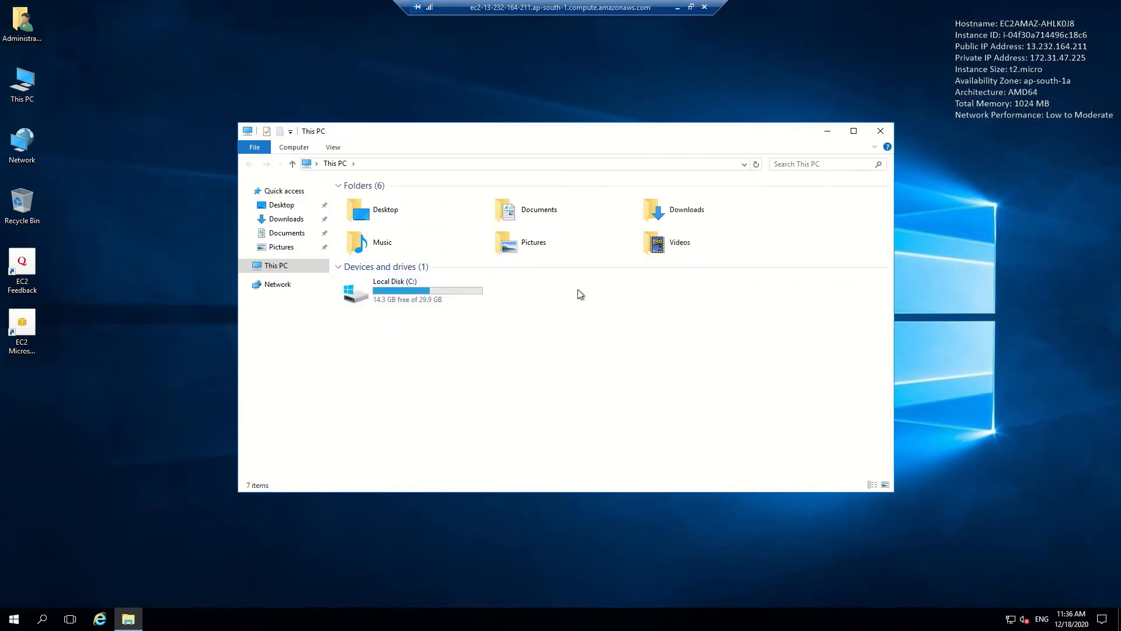
mouse_move(636, 323)
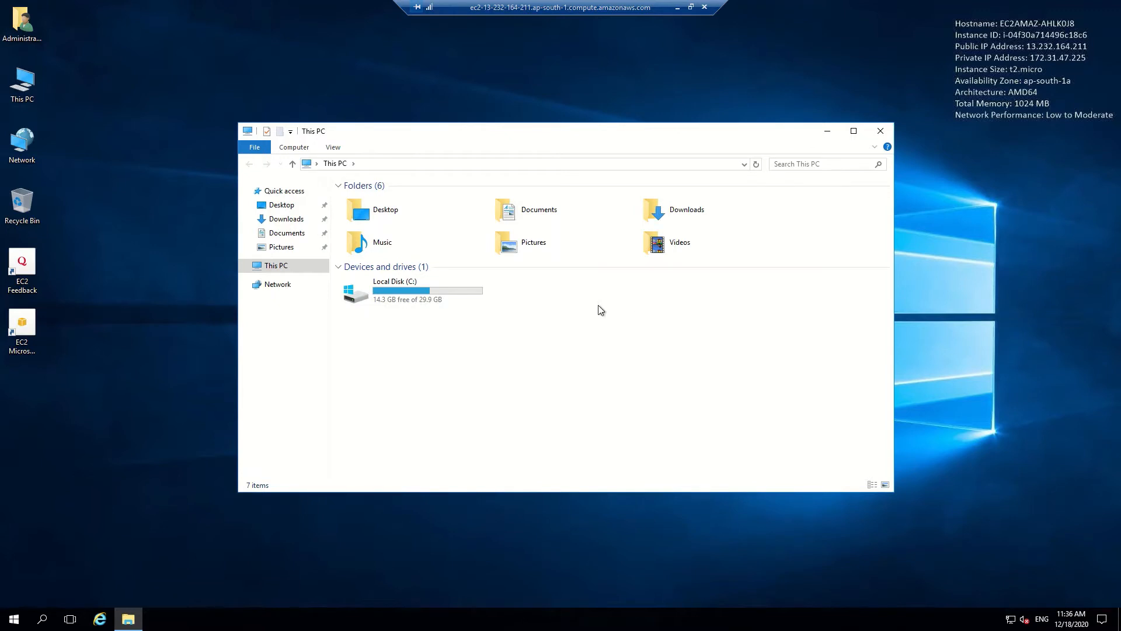
mouse_move(585, 299)
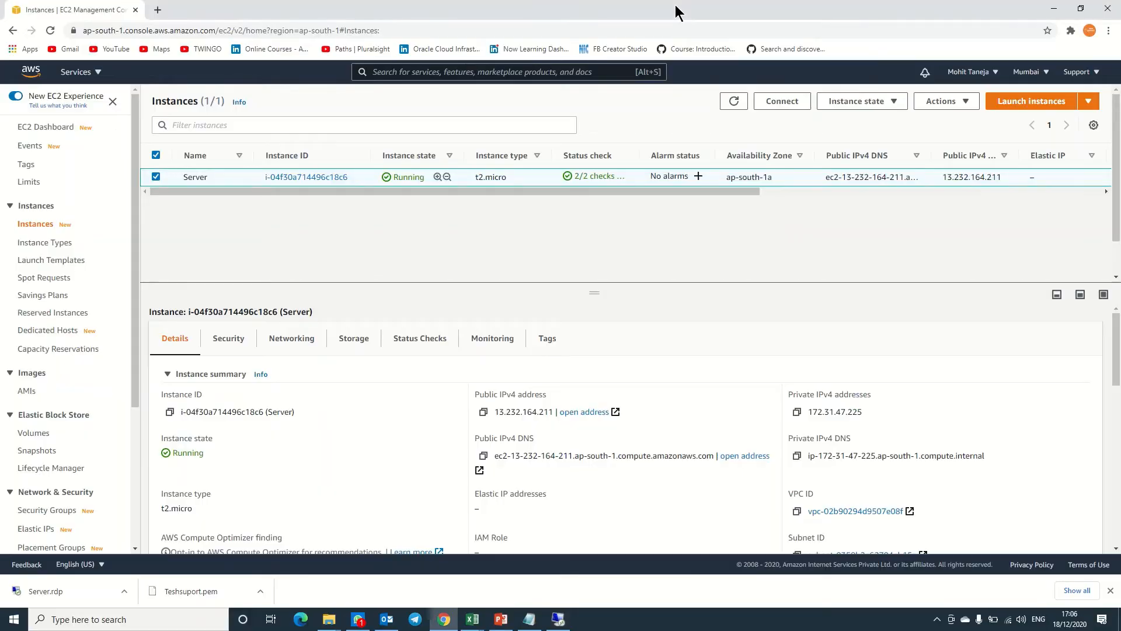
mouse_move(34, 433)
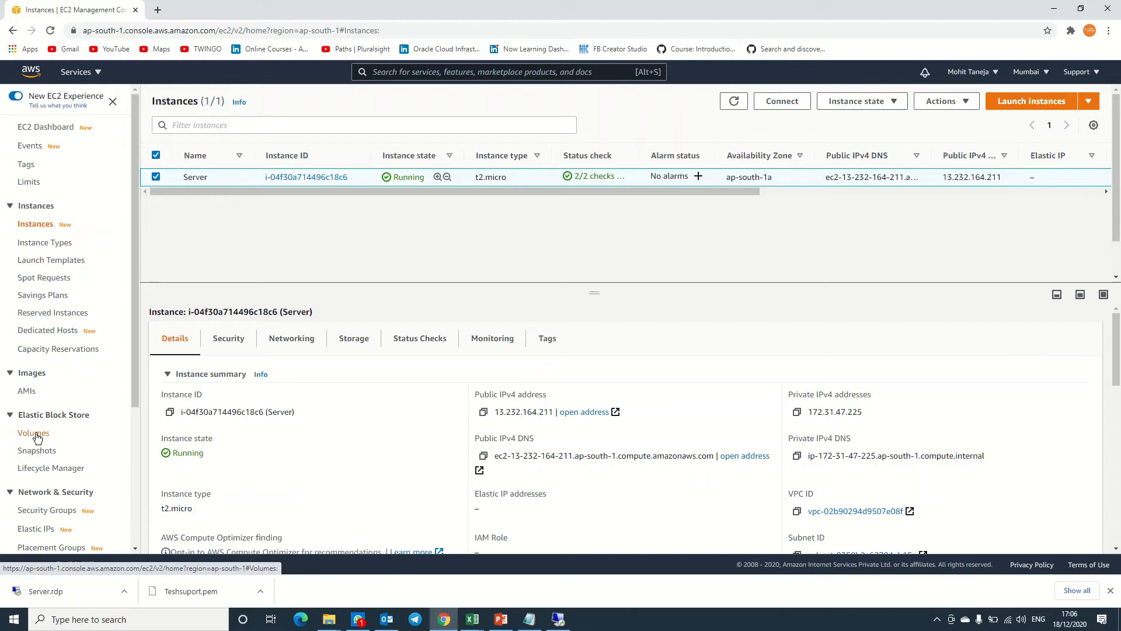
Show the EBS Volumes list with the server's single 30 GiB gp2 volume
click(32, 433)
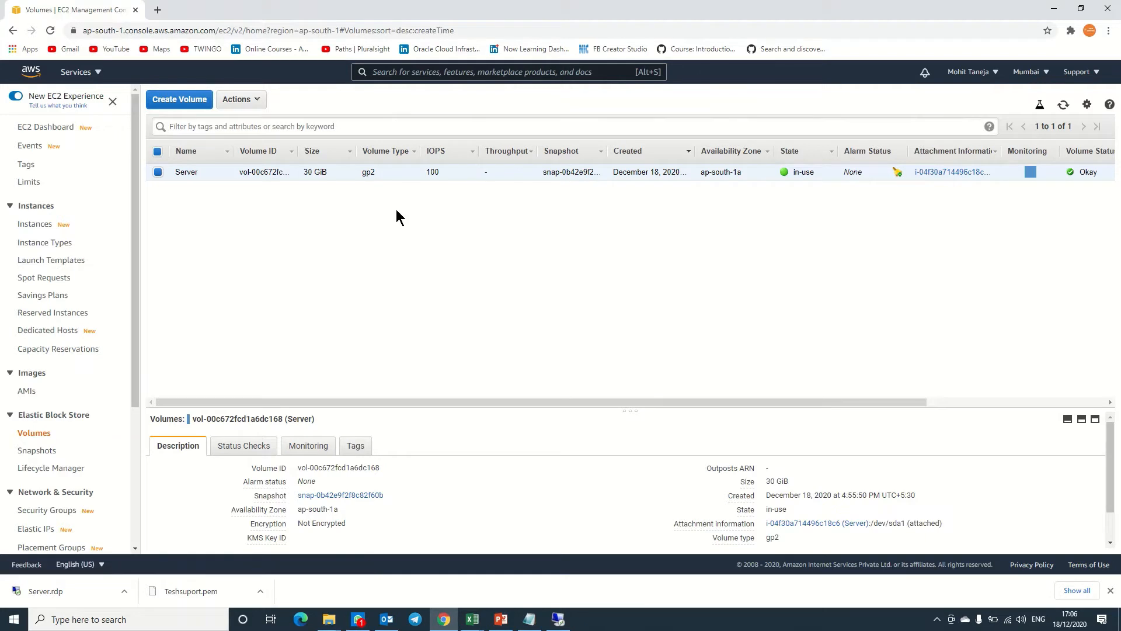
mouse_move(802, 176)
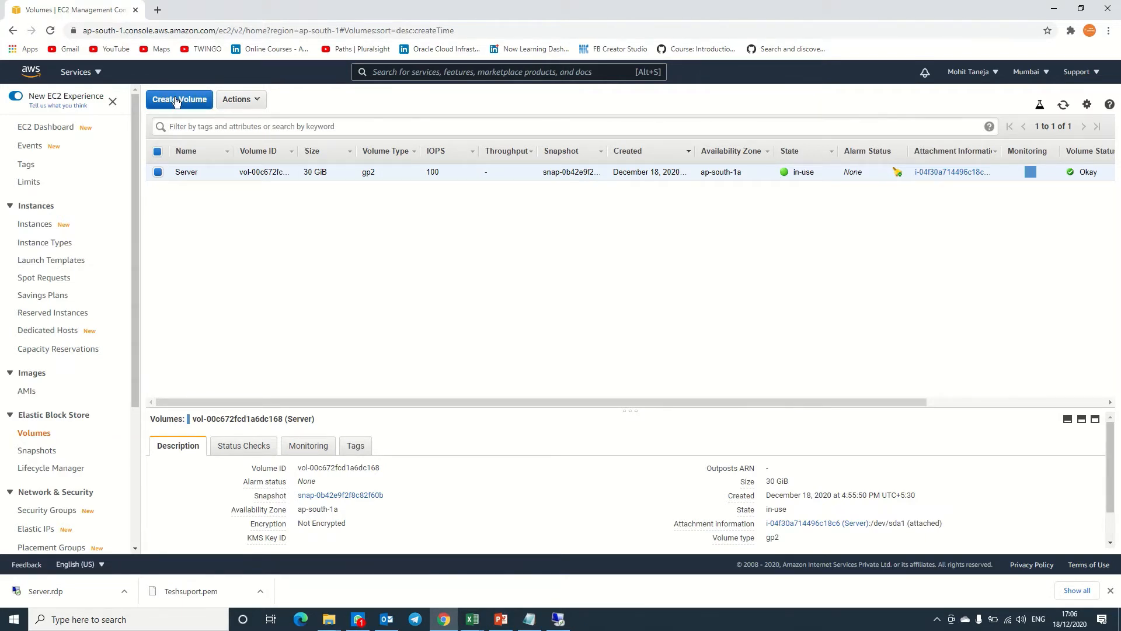
Create a new 8 GiB General Purpose SSD volume in ap-south-1a
click(179, 98)
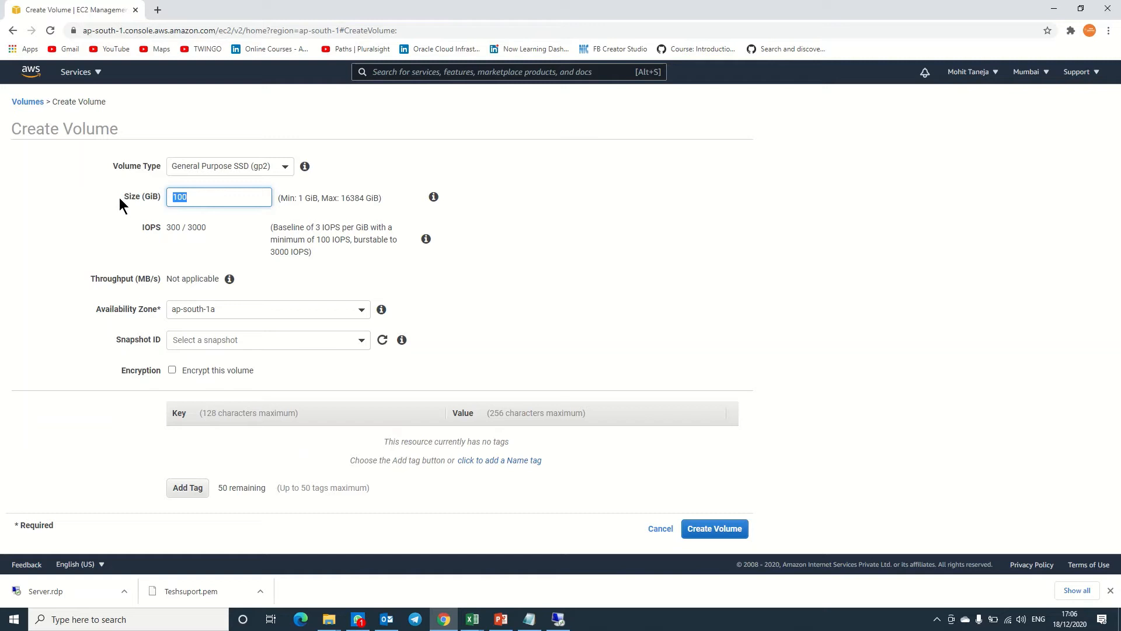
text(8)
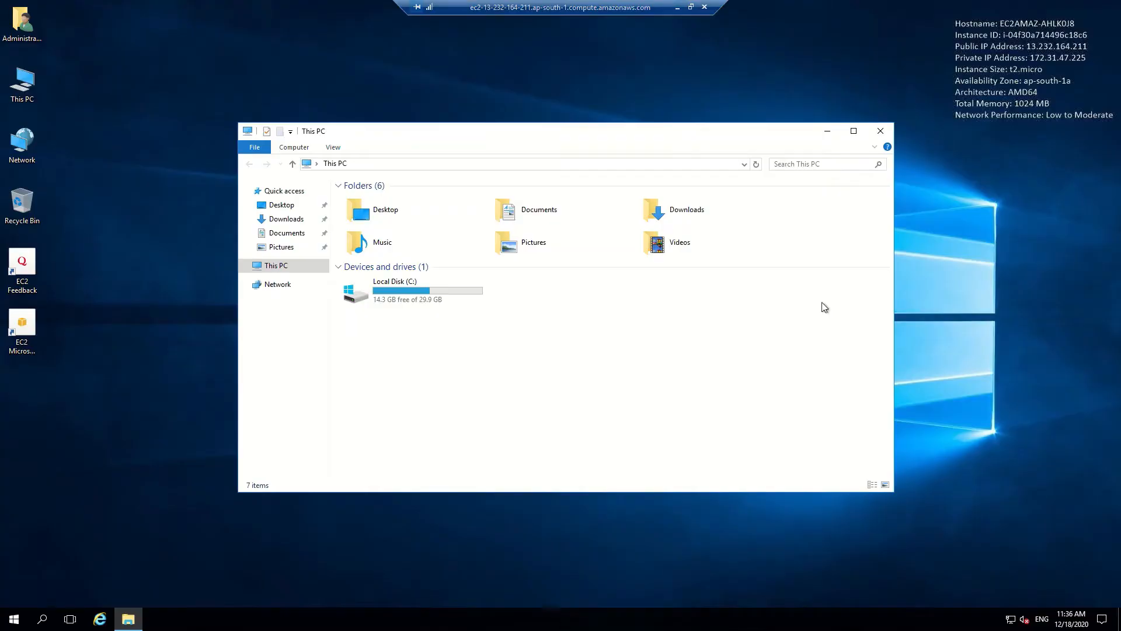
mouse_move(1046, 88)
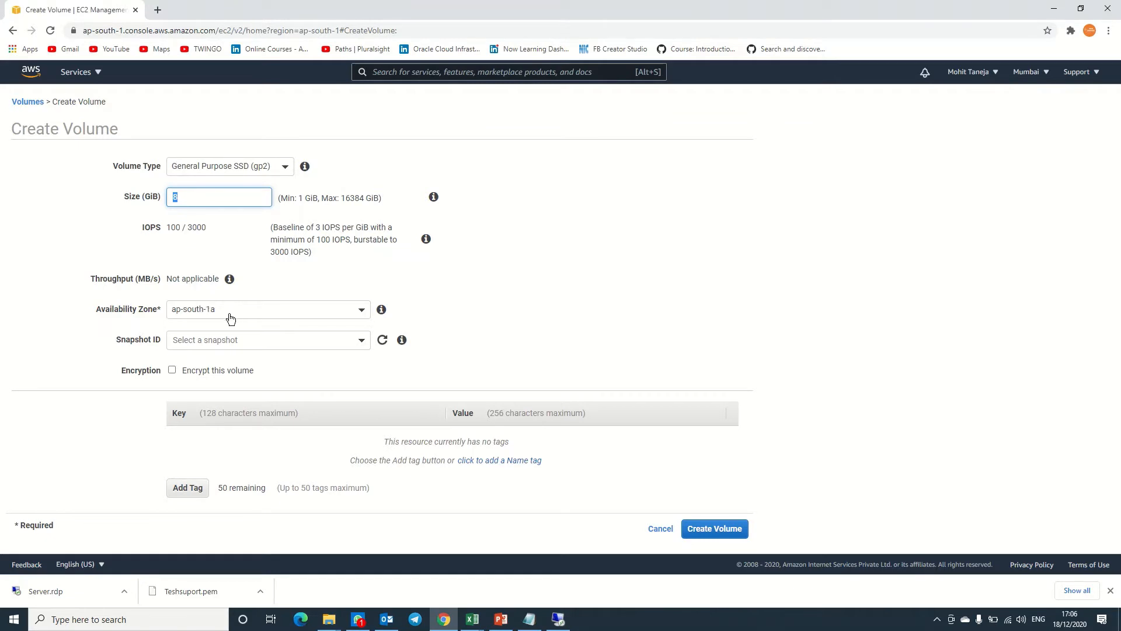
mouse_move(220, 340)
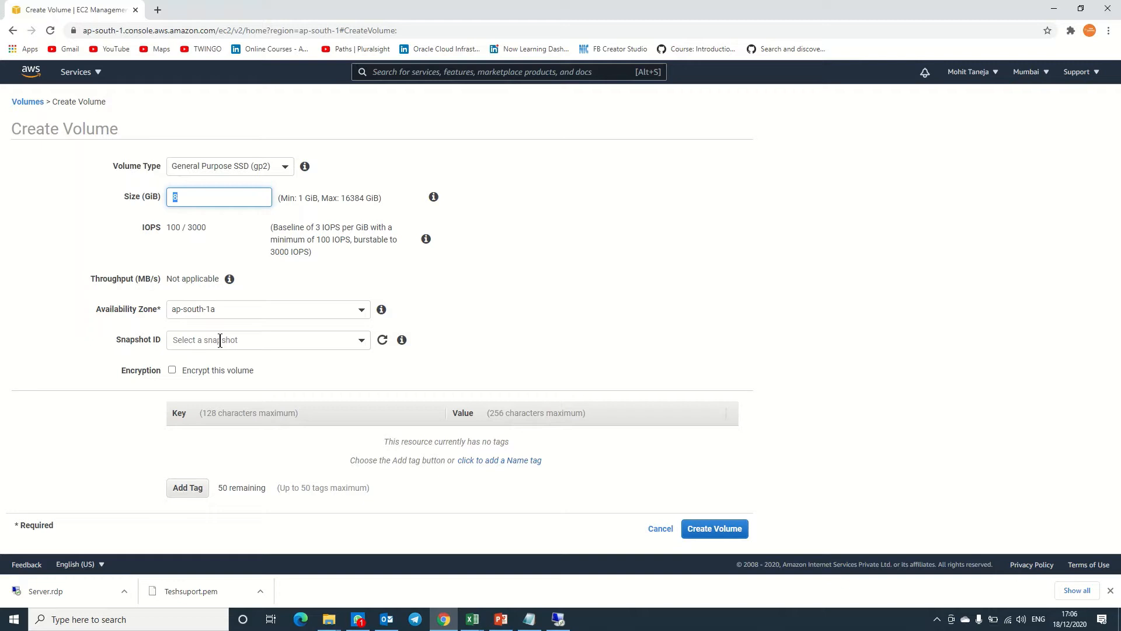
mouse_move(191, 371)
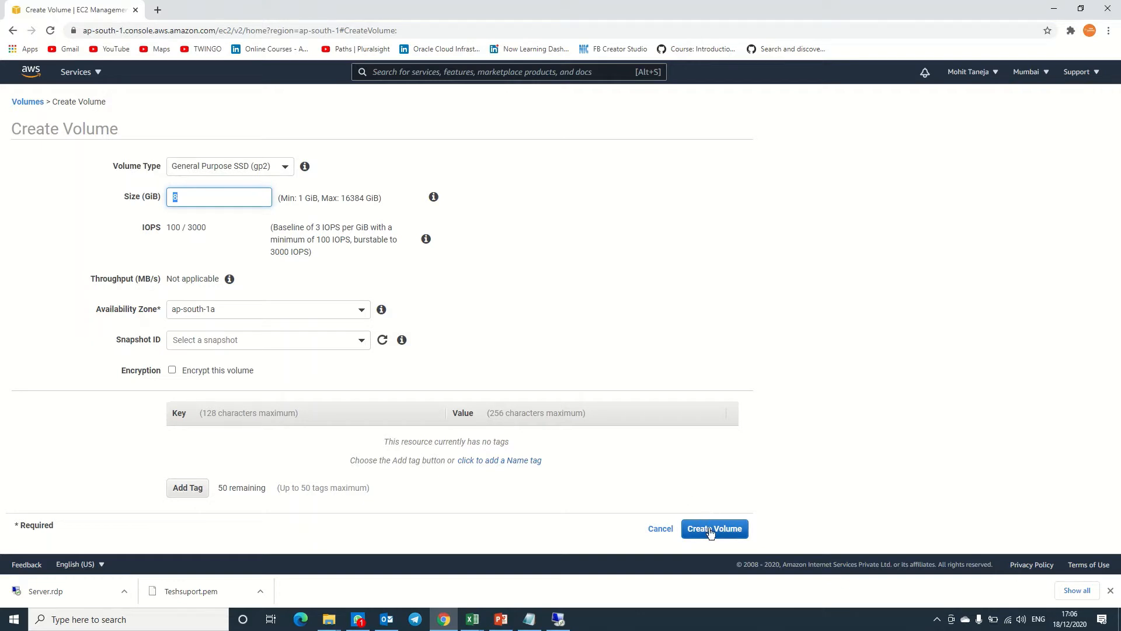
click(714, 529)
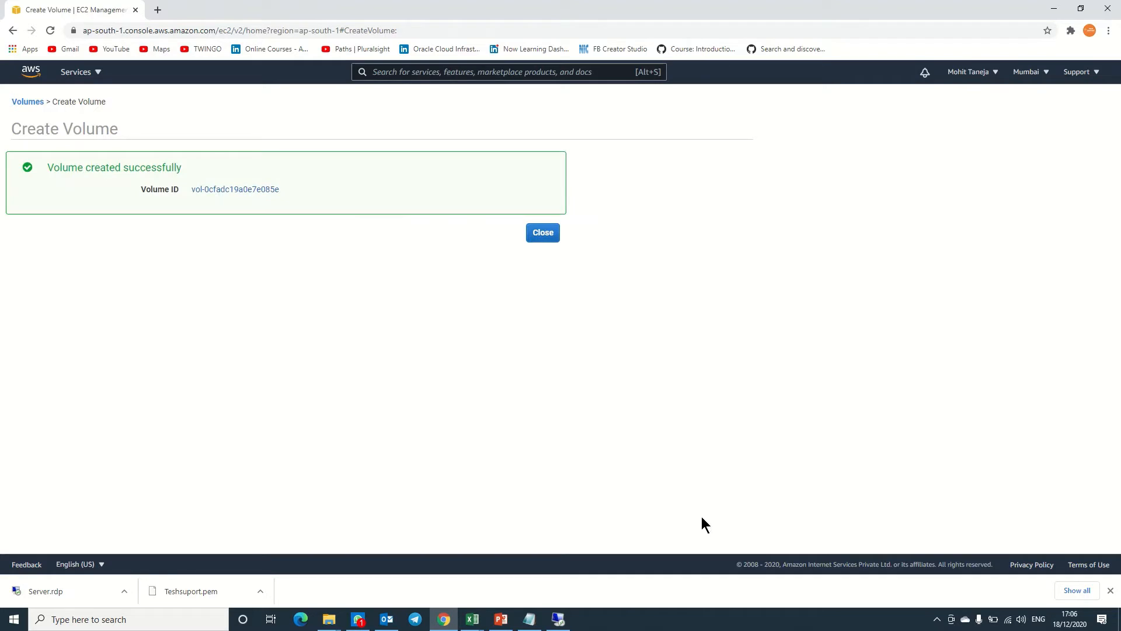
Return to the Volumes list and select the new available 8 GiB volume
click(542, 232)
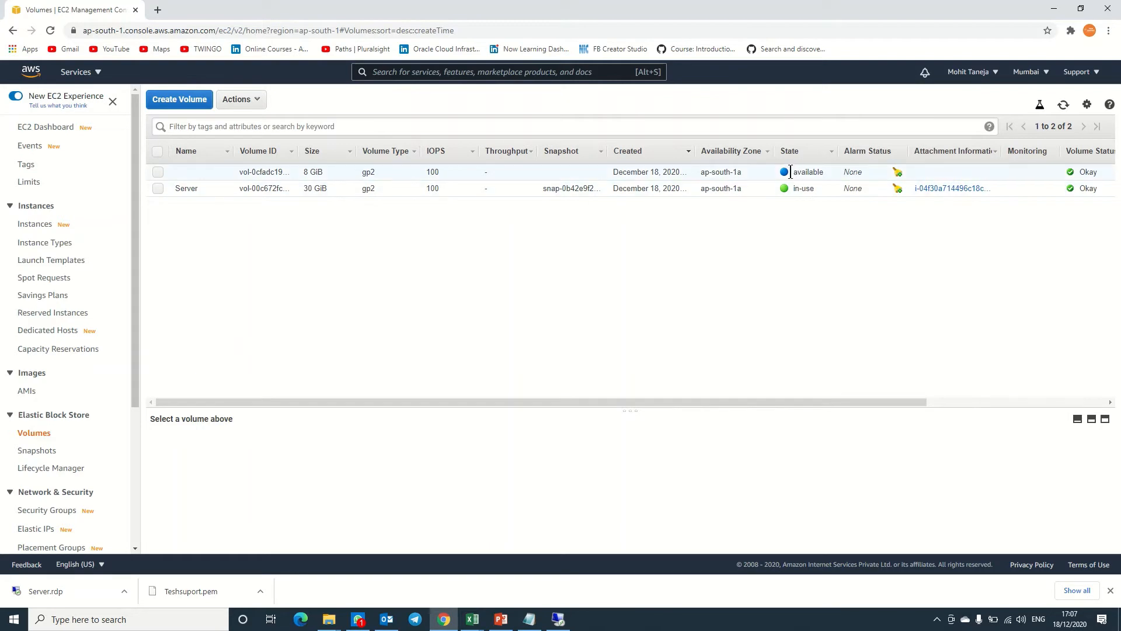
mouse_move(160, 175)
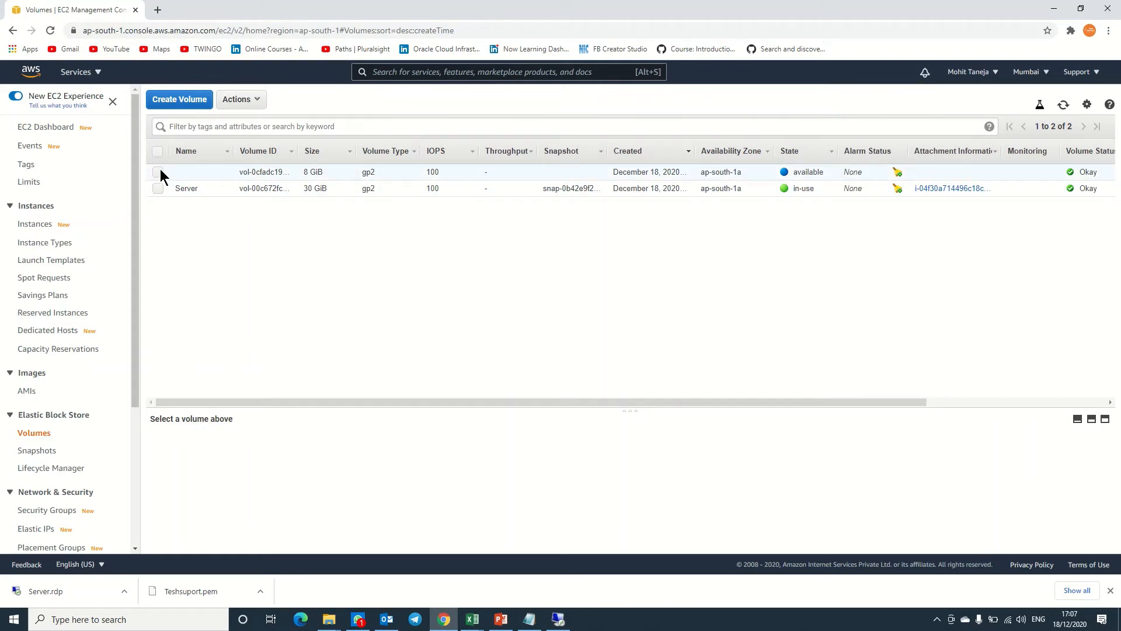
click(158, 171)
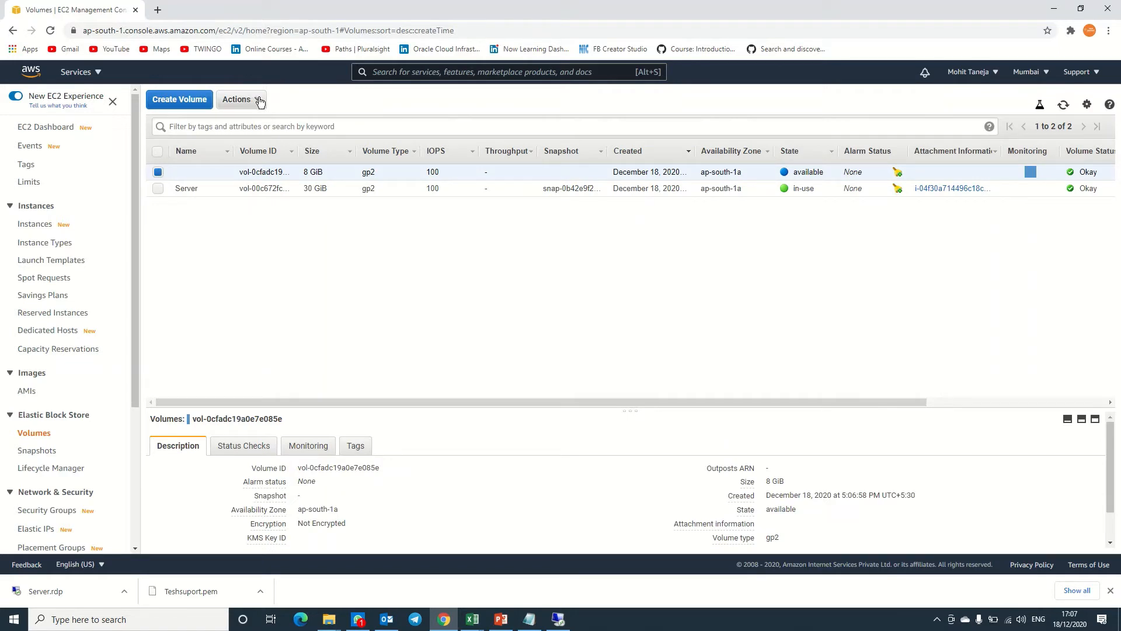
Attach the 8 GiB volume to the Server instance as device xvdf
click(241, 98)
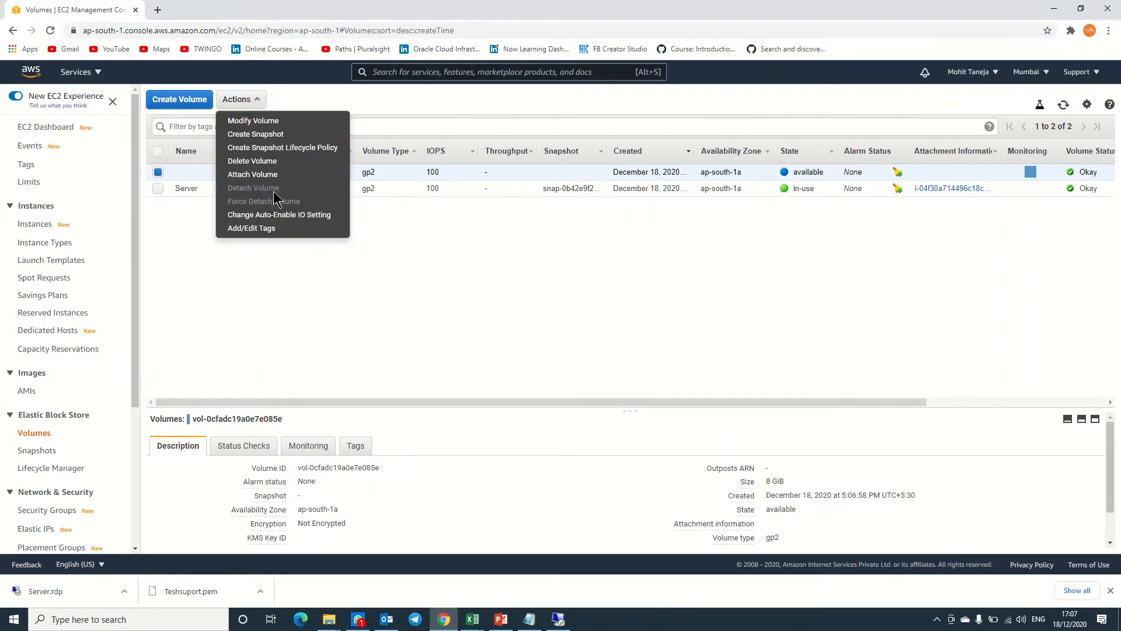
click(252, 176)
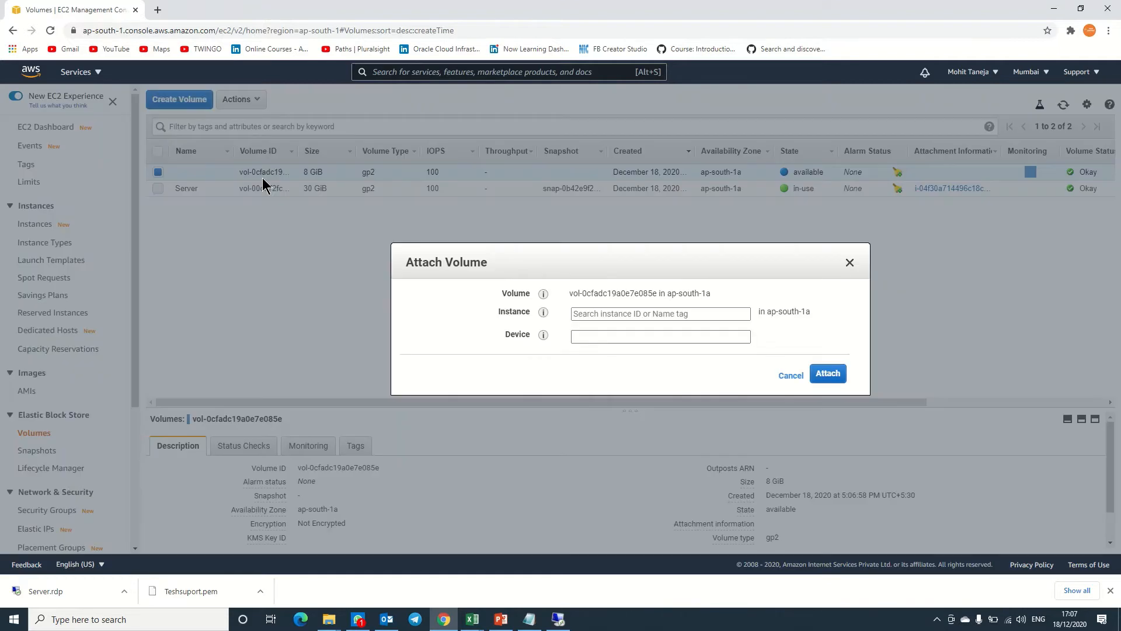
click(659, 313)
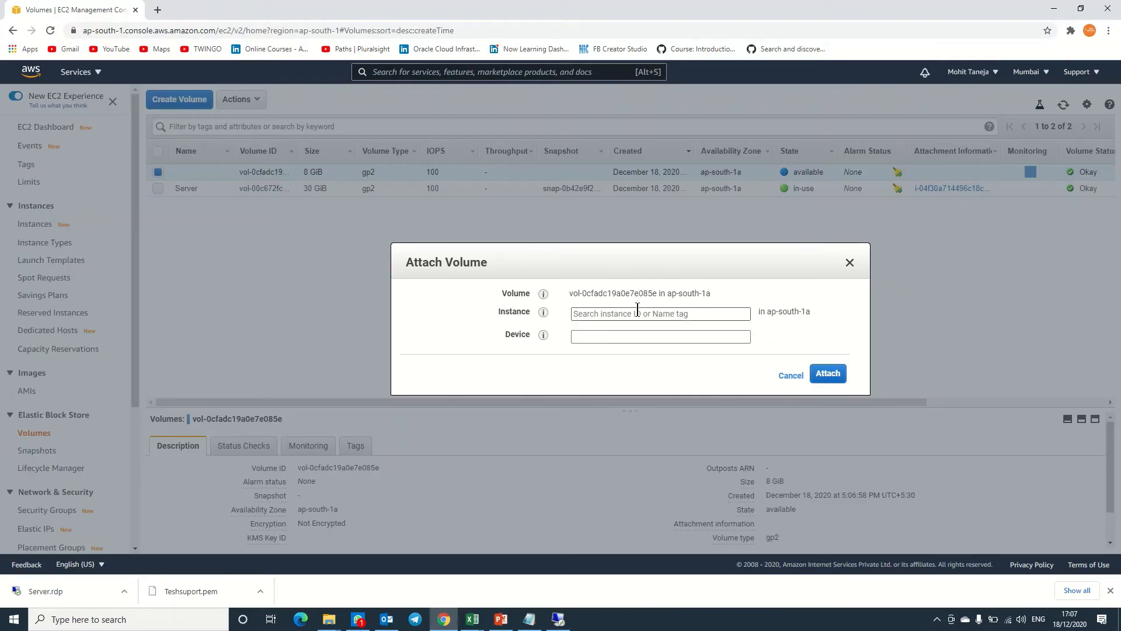
click(659, 313)
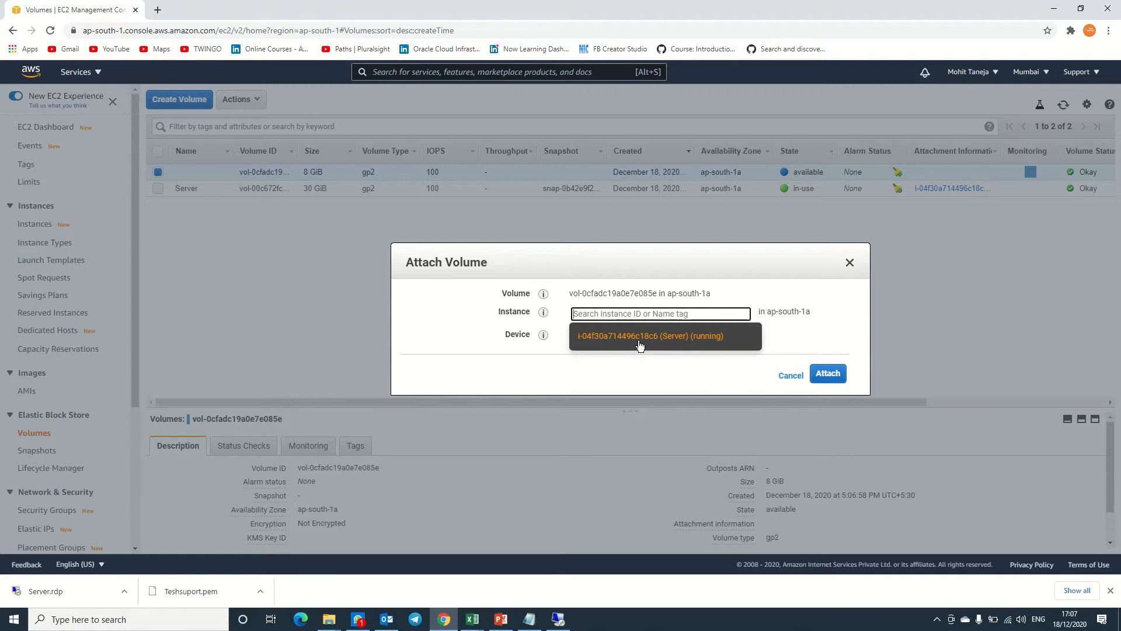
click(650, 337)
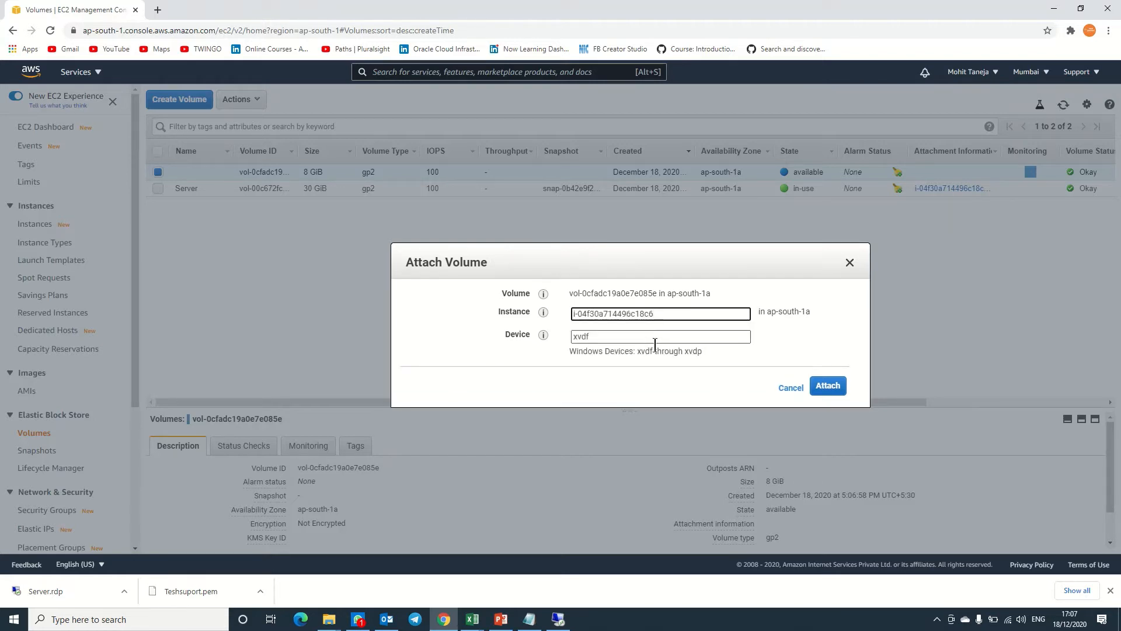
click(827, 385)
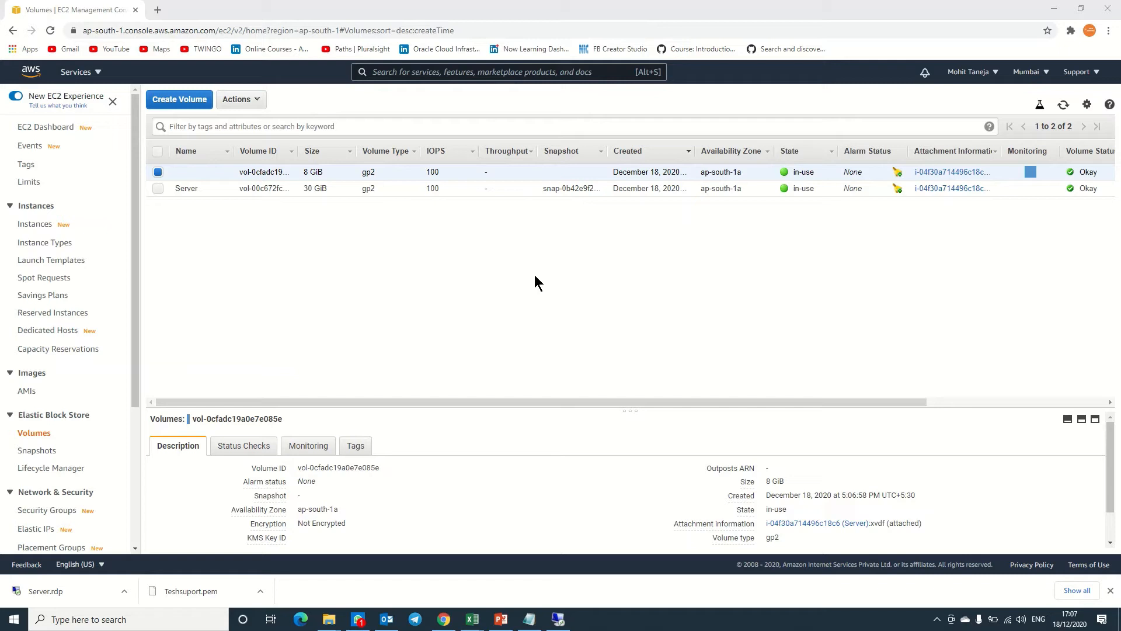
mouse_move(519, 356)
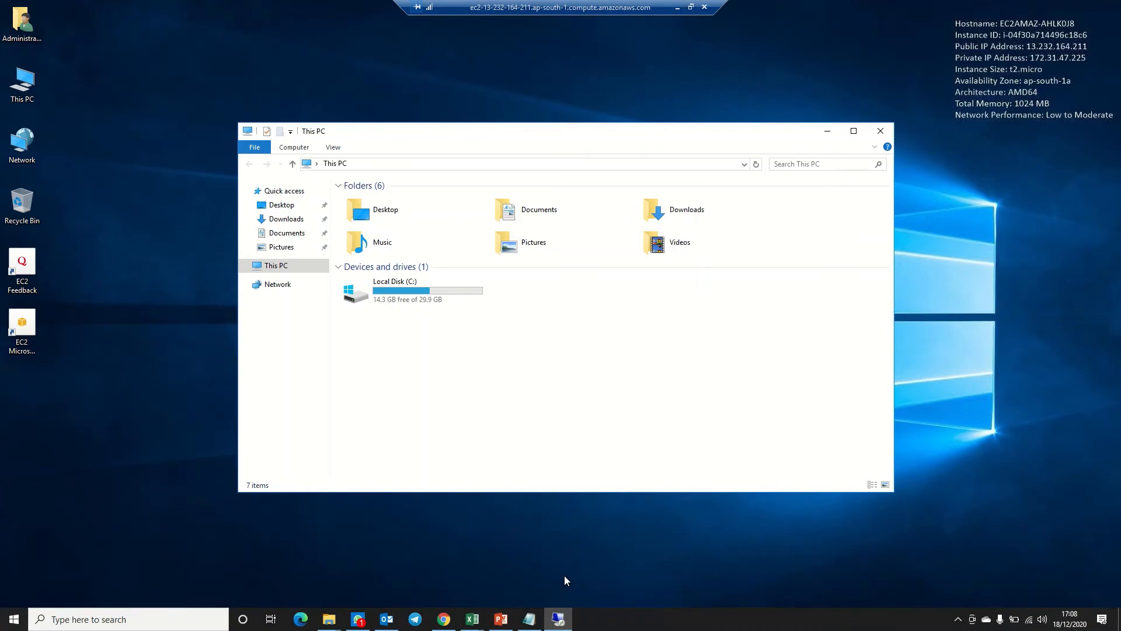
mouse_move(131, 404)
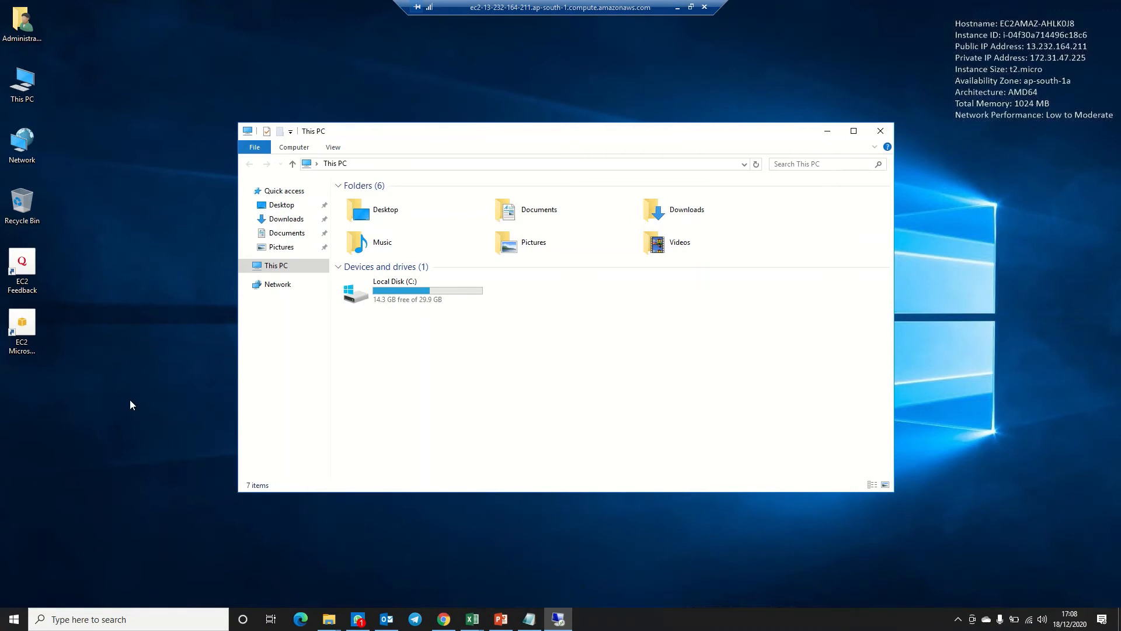
mouse_move(111, 491)
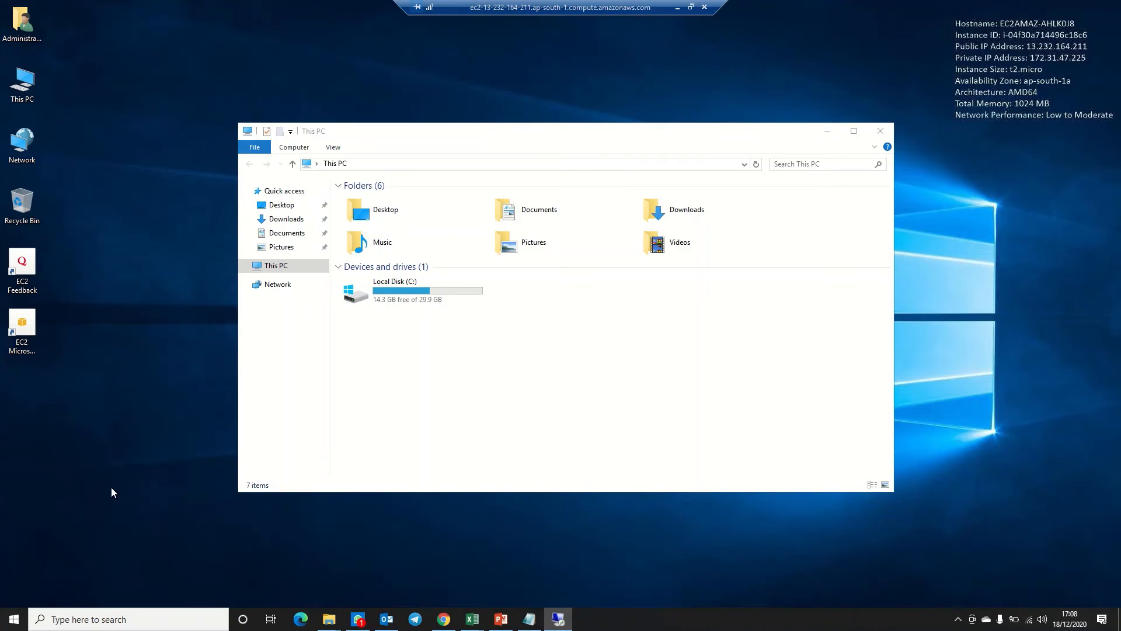
click(13, 619)
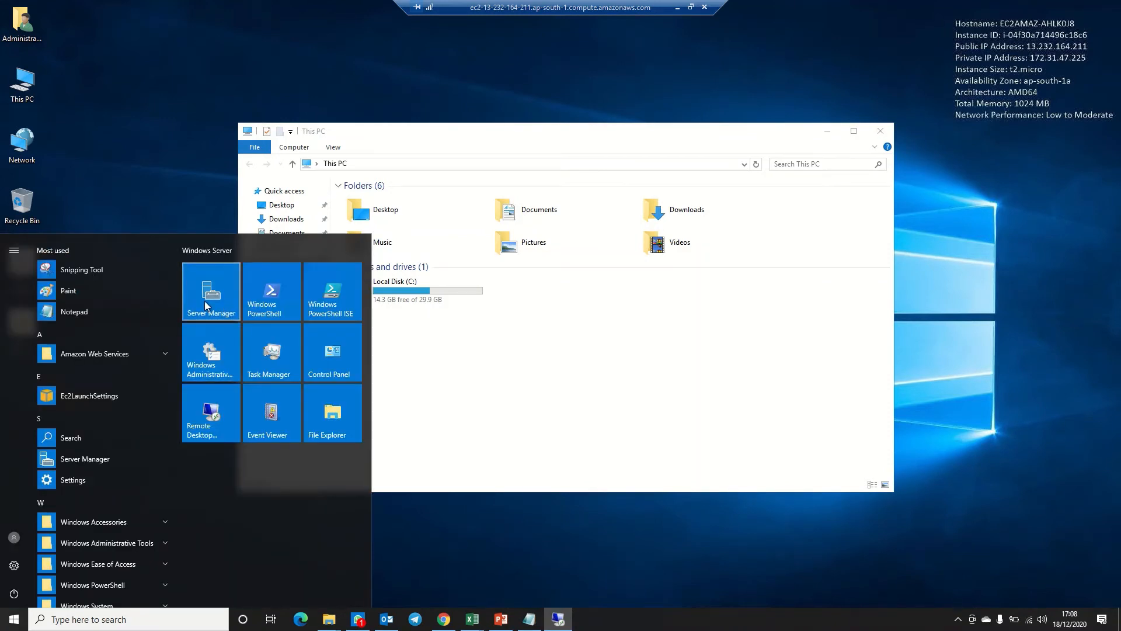
Launch Server Manager on the remote Windows server
click(210, 292)
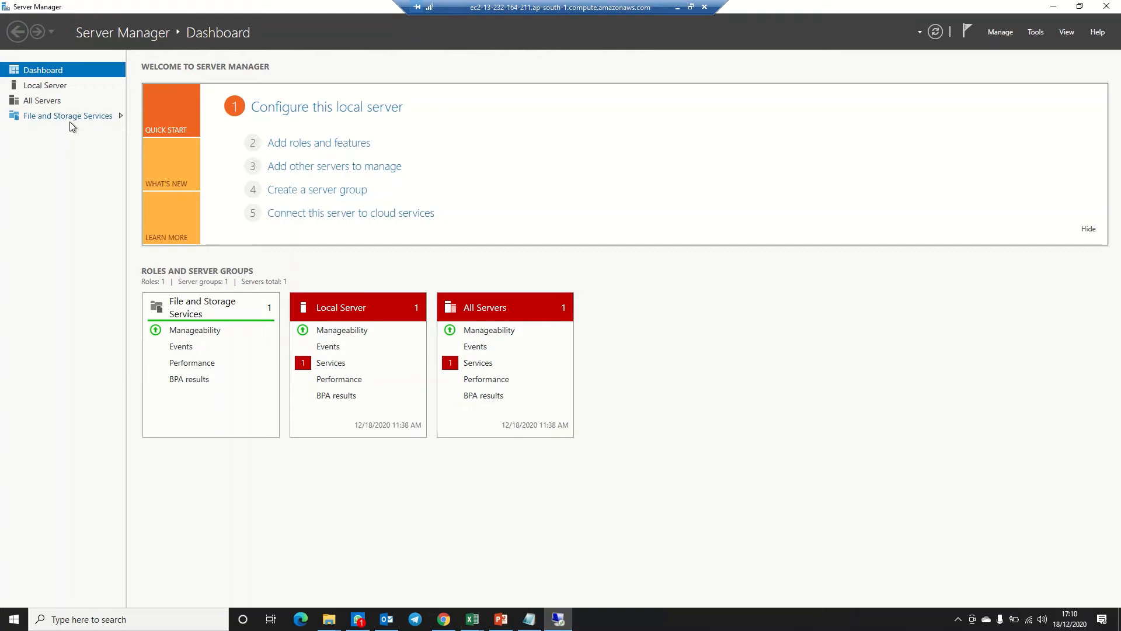
Bring the 8 GB disk 1 online from File and Storage Services > Disks
click(70, 115)
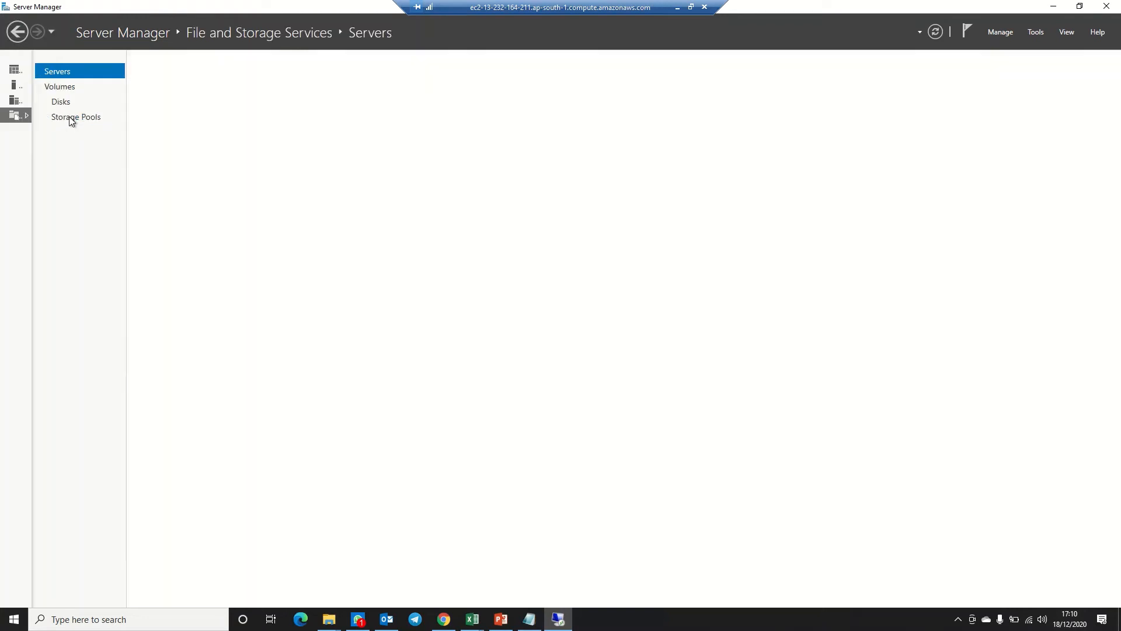
click(57, 71)
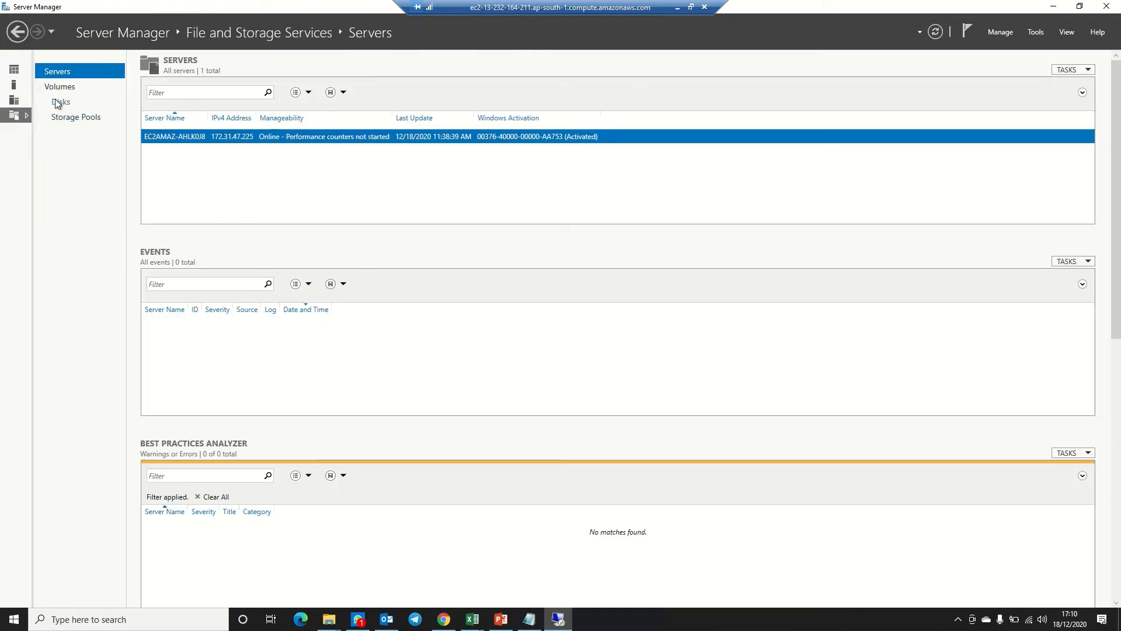
click(61, 102)
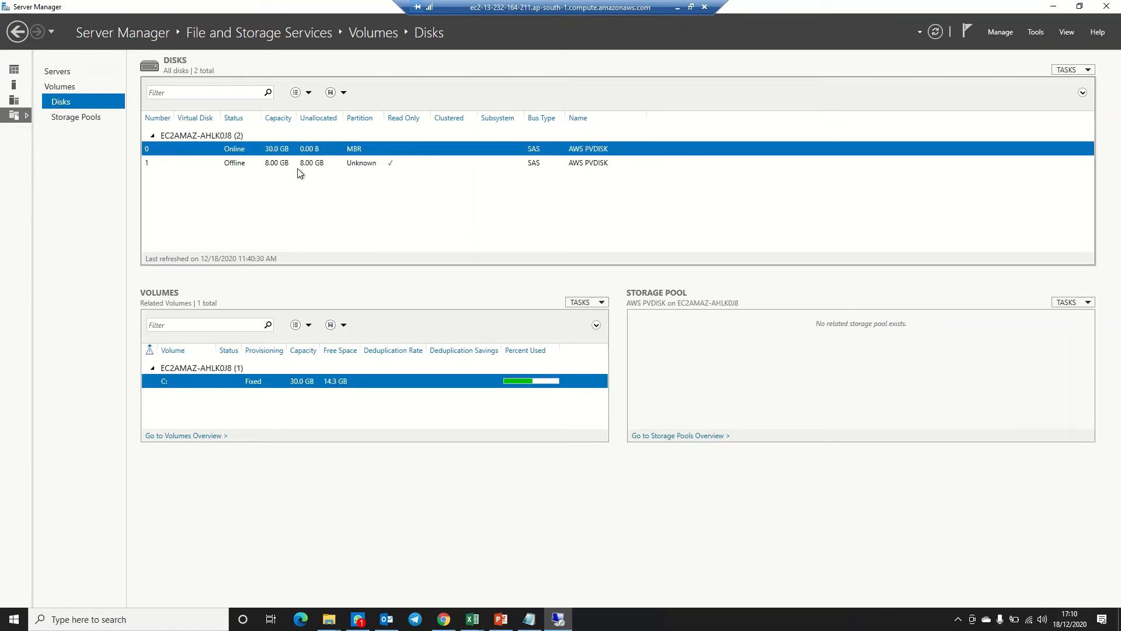
mouse_move(272, 173)
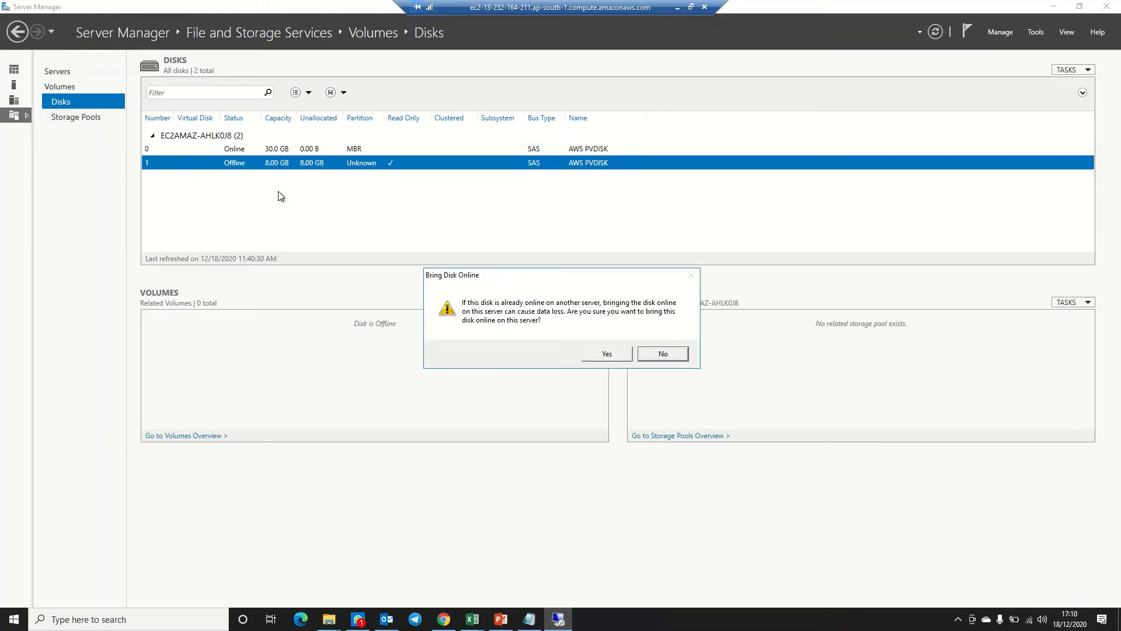
click(605, 353)
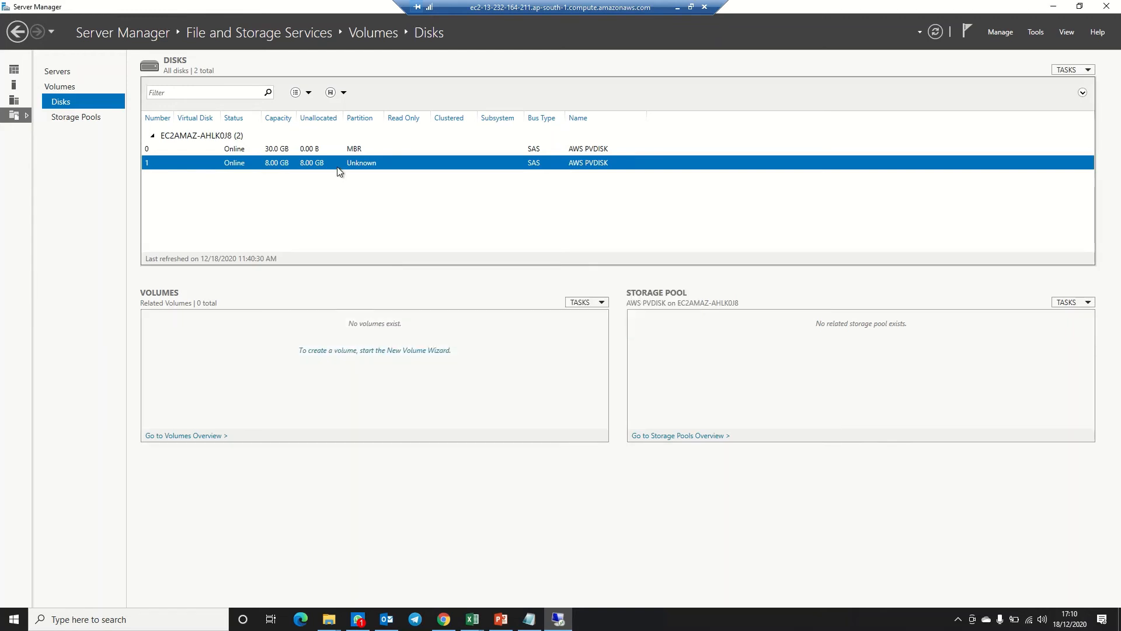
Initialize disk 1 as GPT and start the New Volume wizard on it
right_click(361, 162)
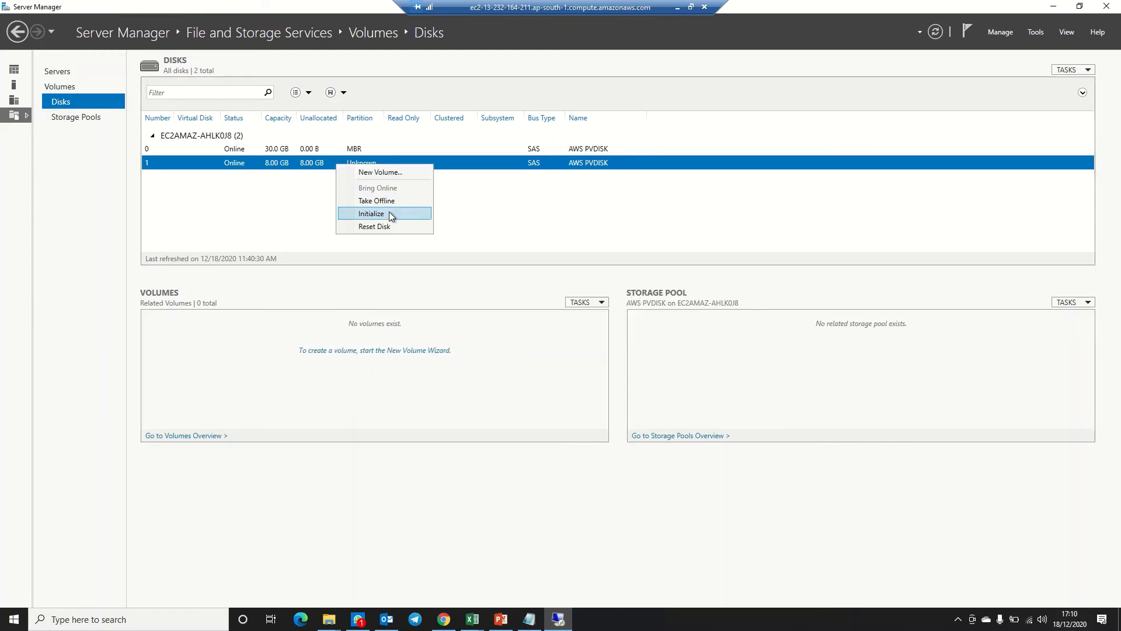
click(369, 214)
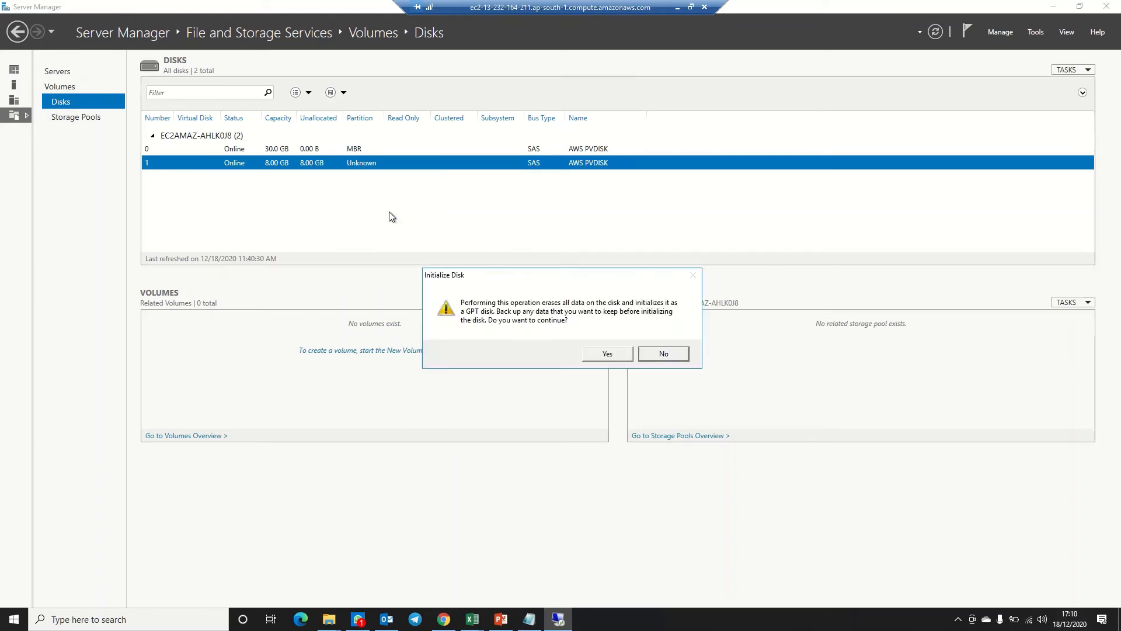
click(605, 353)
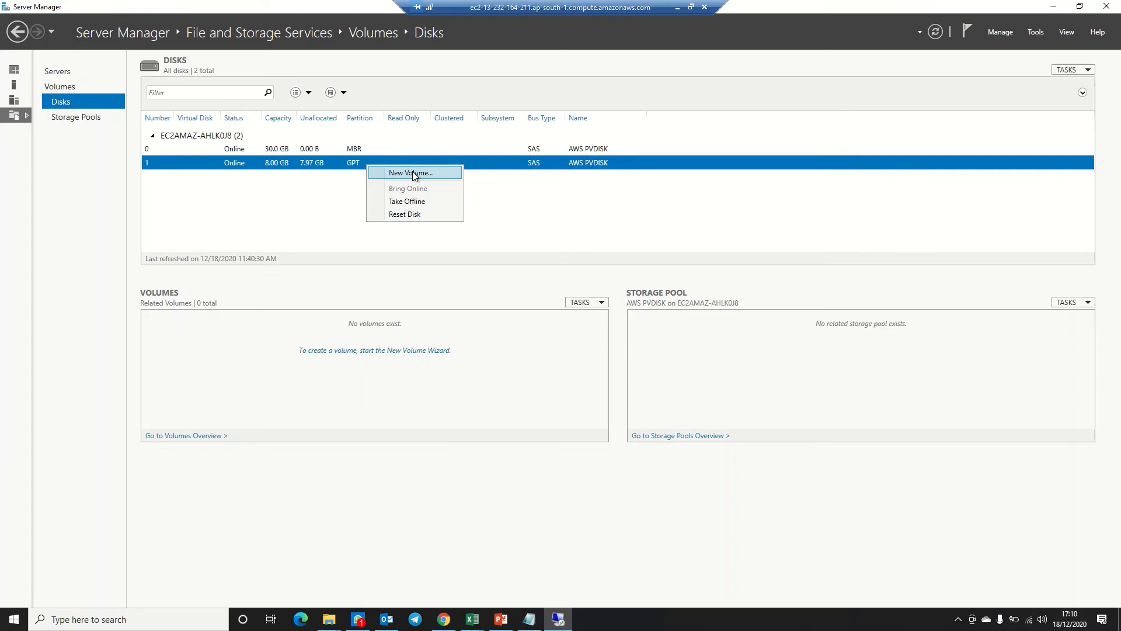
click(410, 172)
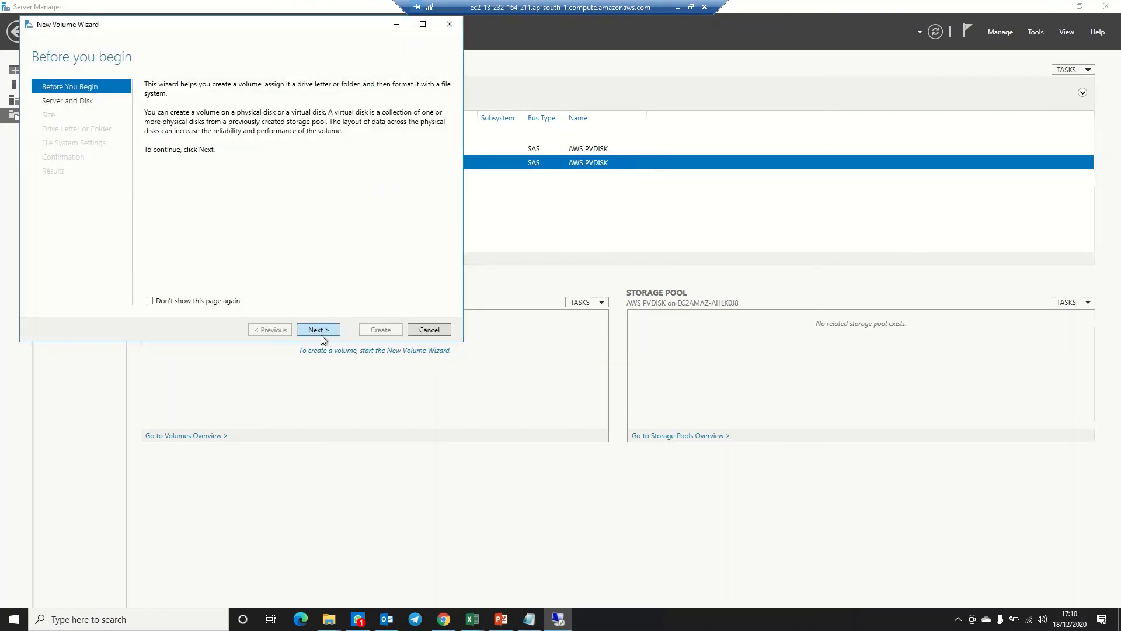
Create a full-size 7.97 GB NTFS volume on disk 1 with drive letter D
click(318, 329)
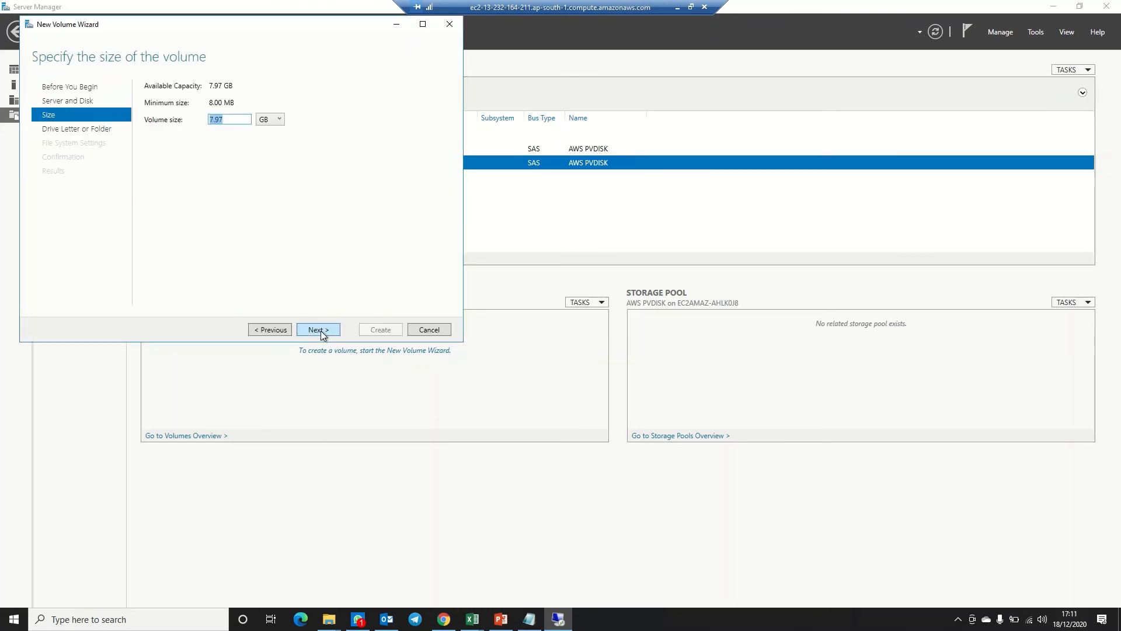
click(317, 329)
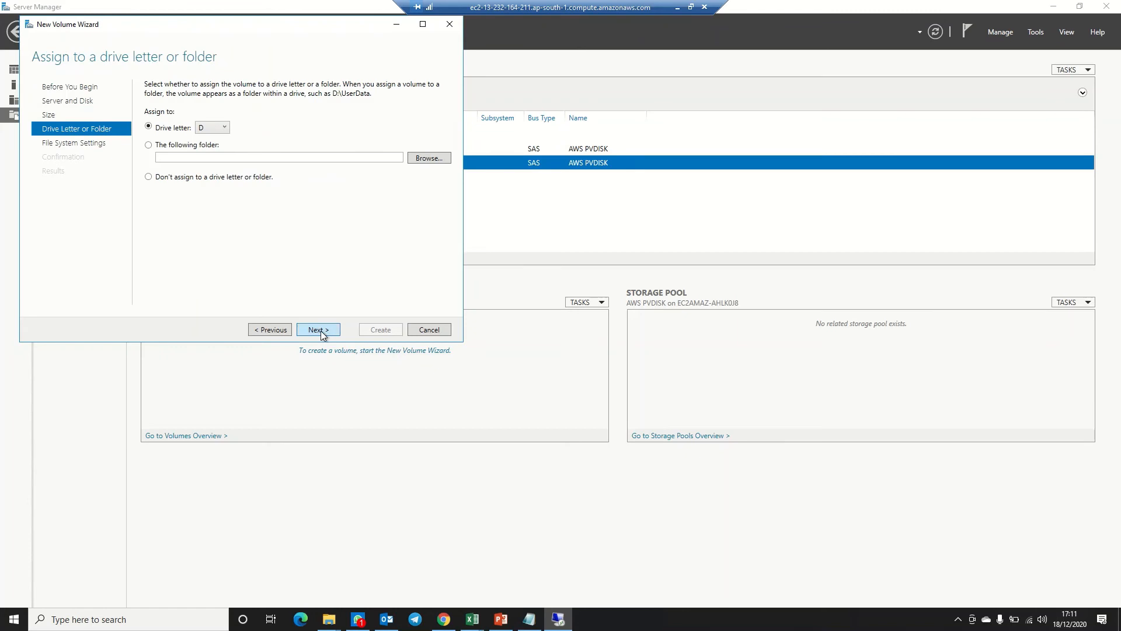
mouse_move(195, 137)
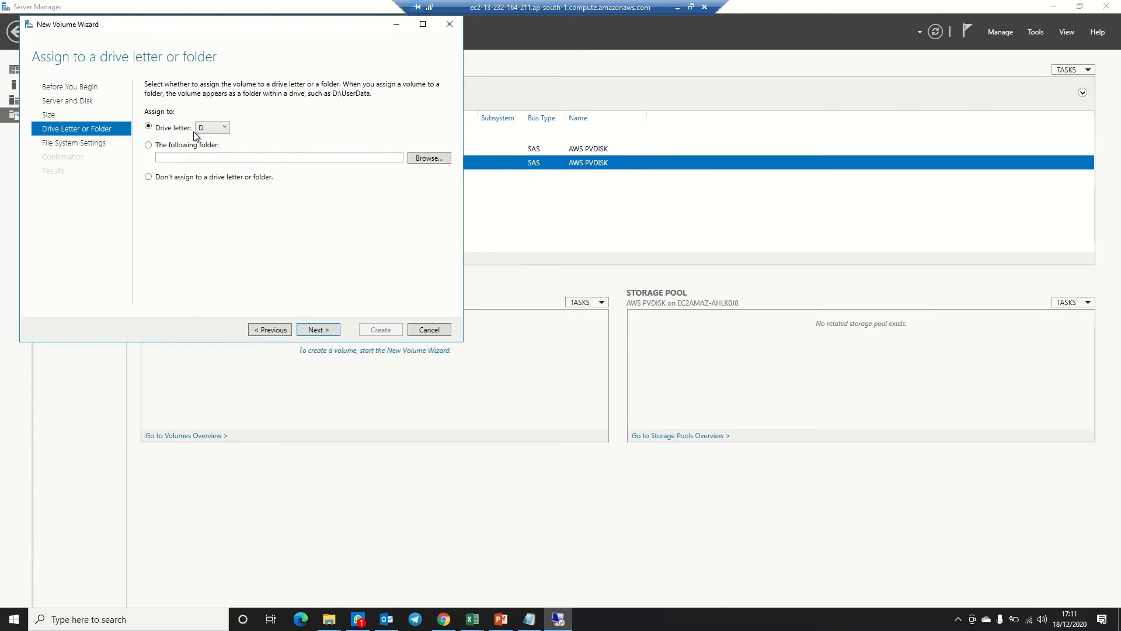
click(318, 329)
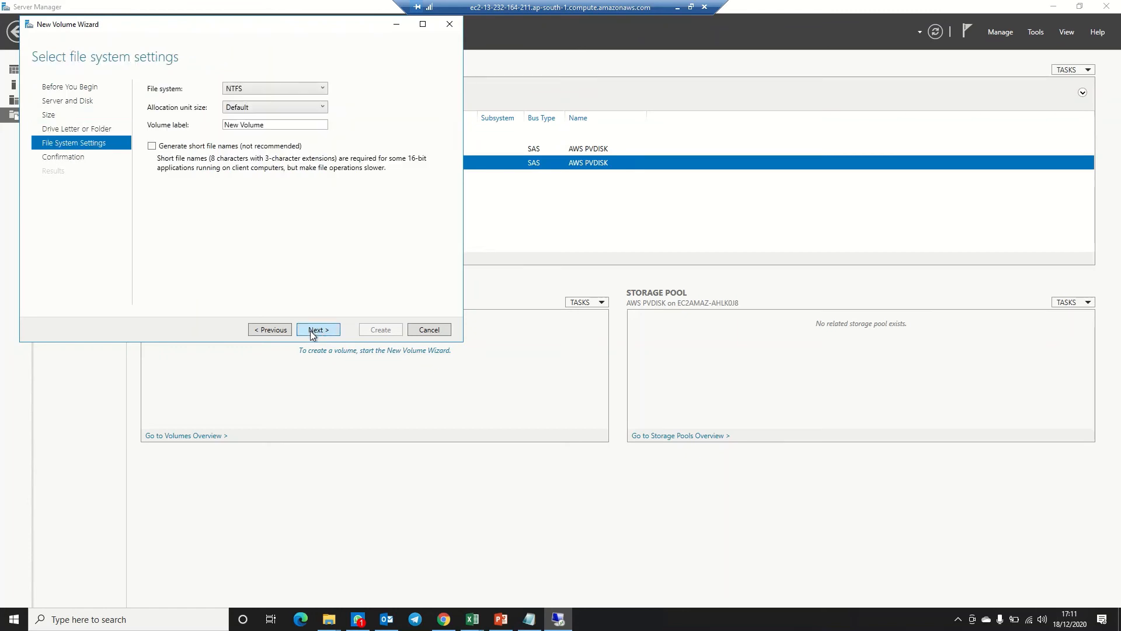
click(317, 330)
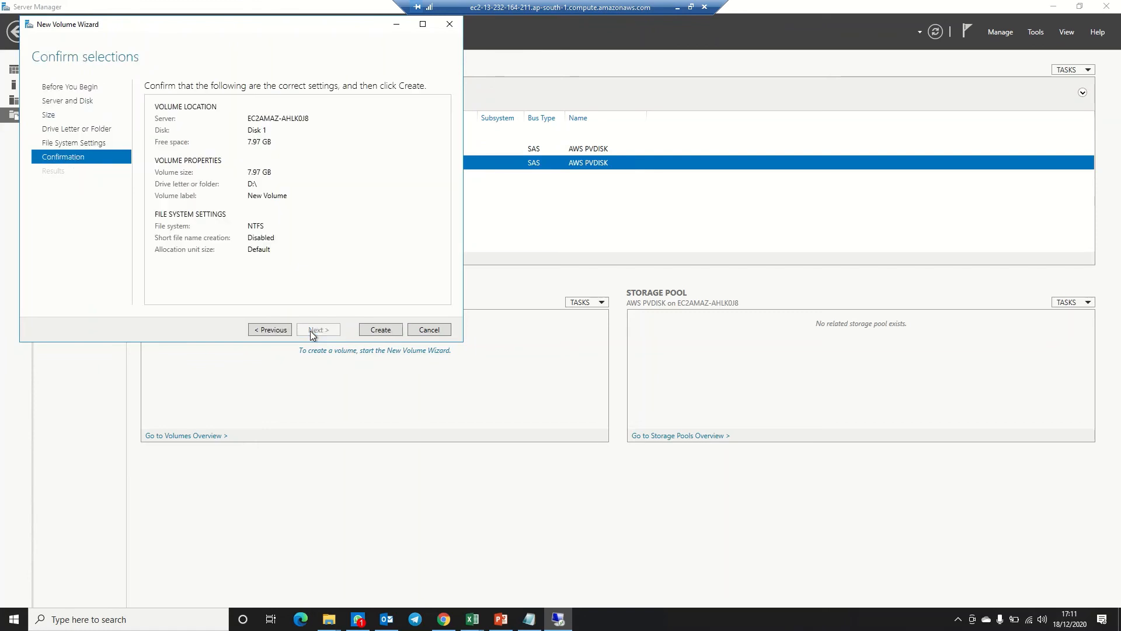
click(380, 329)
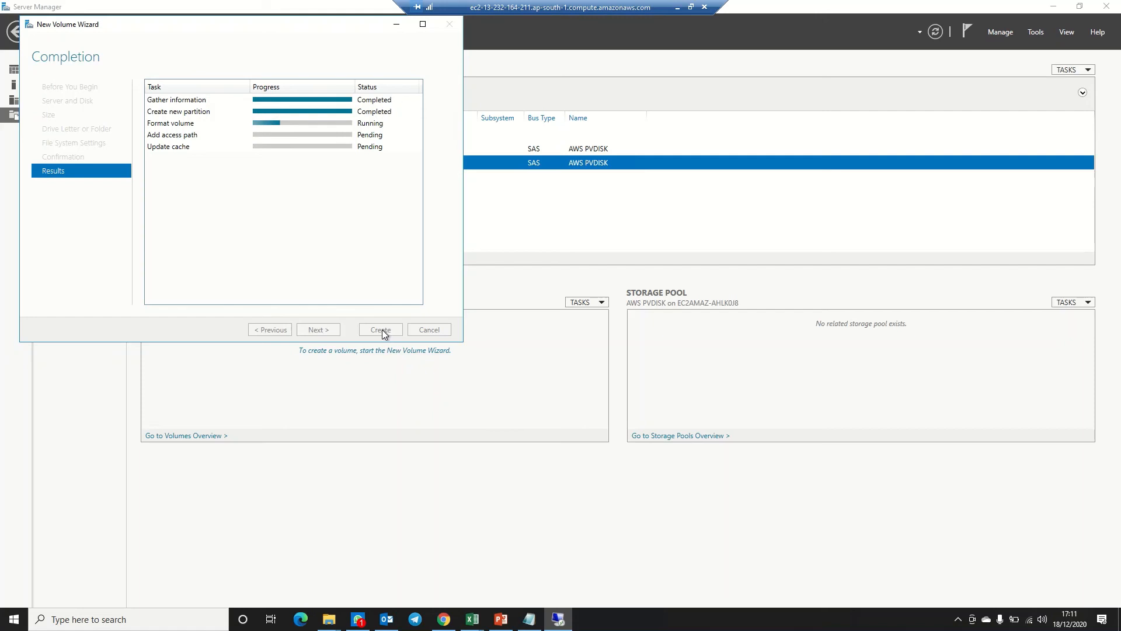
click(379, 330)
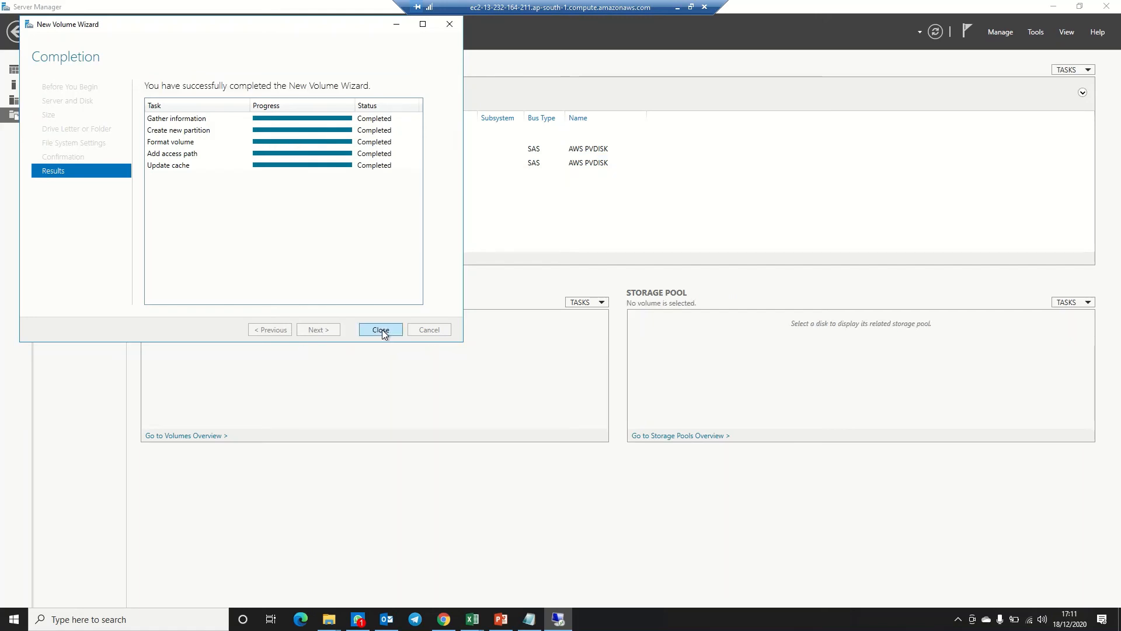
click(379, 329)
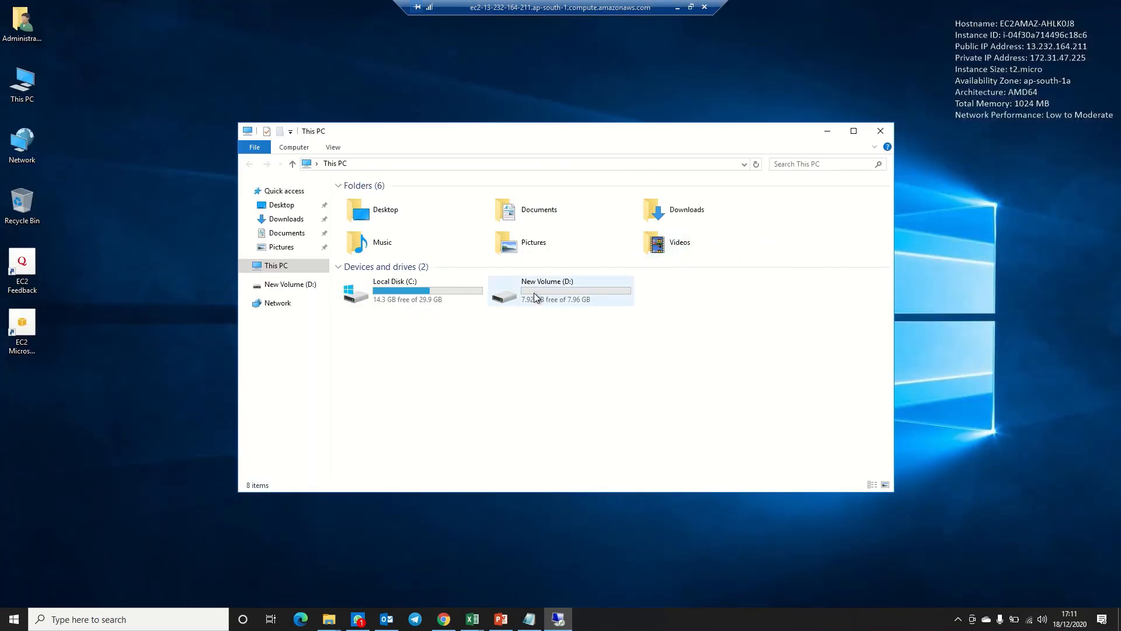
Create and save a test text document 'teste' on New Volume (D:), then reopen it
double_click(562, 290)
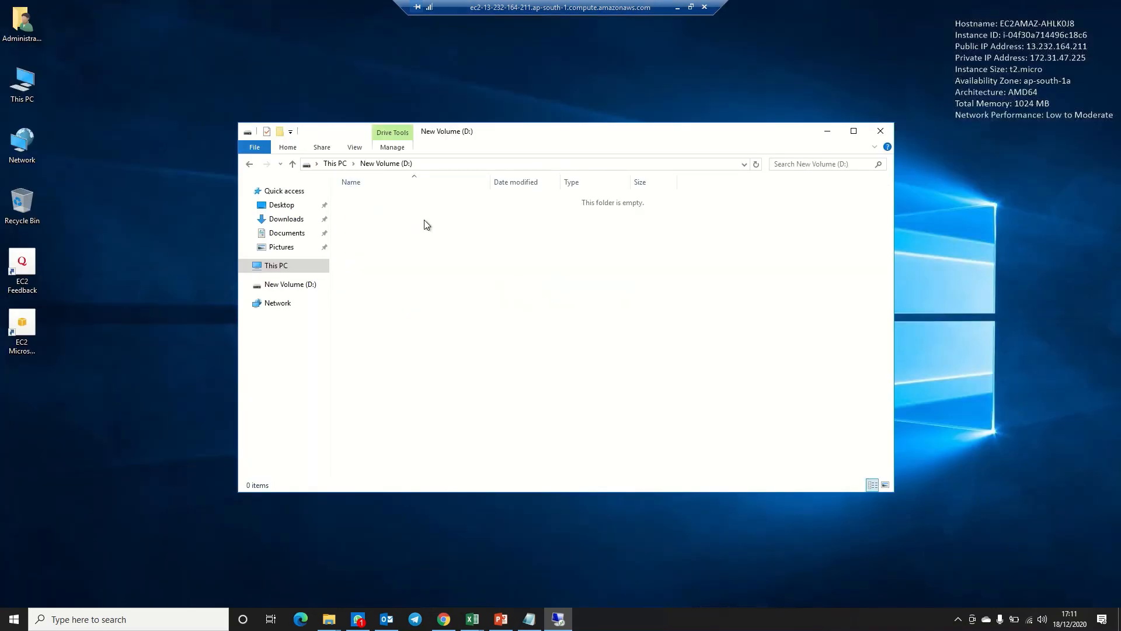
right_click(426, 224)
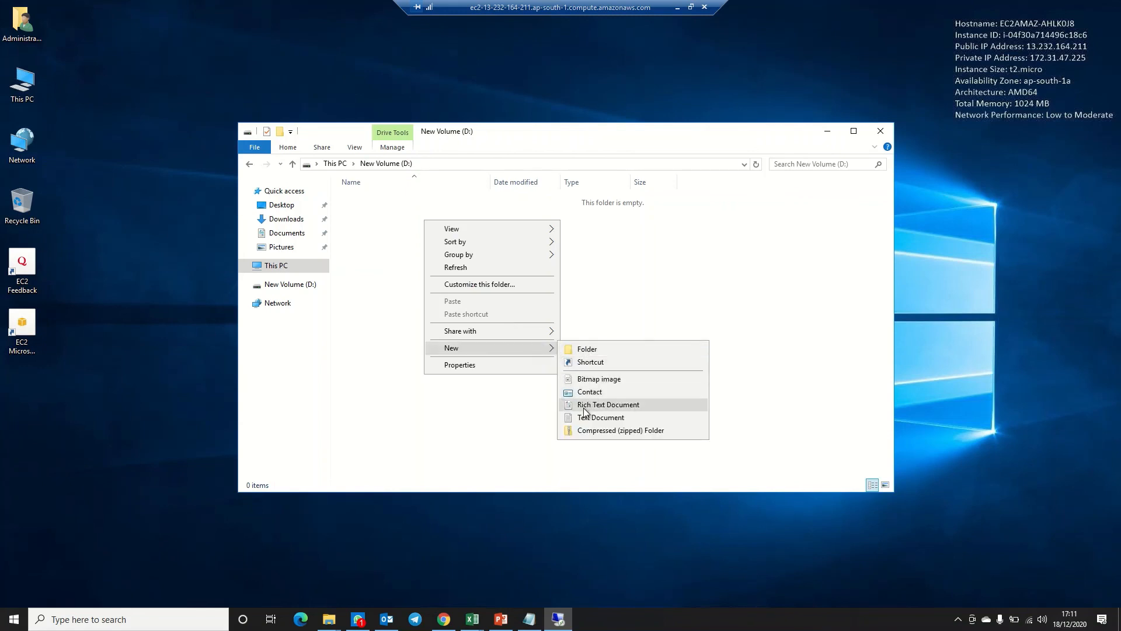
click(601, 417)
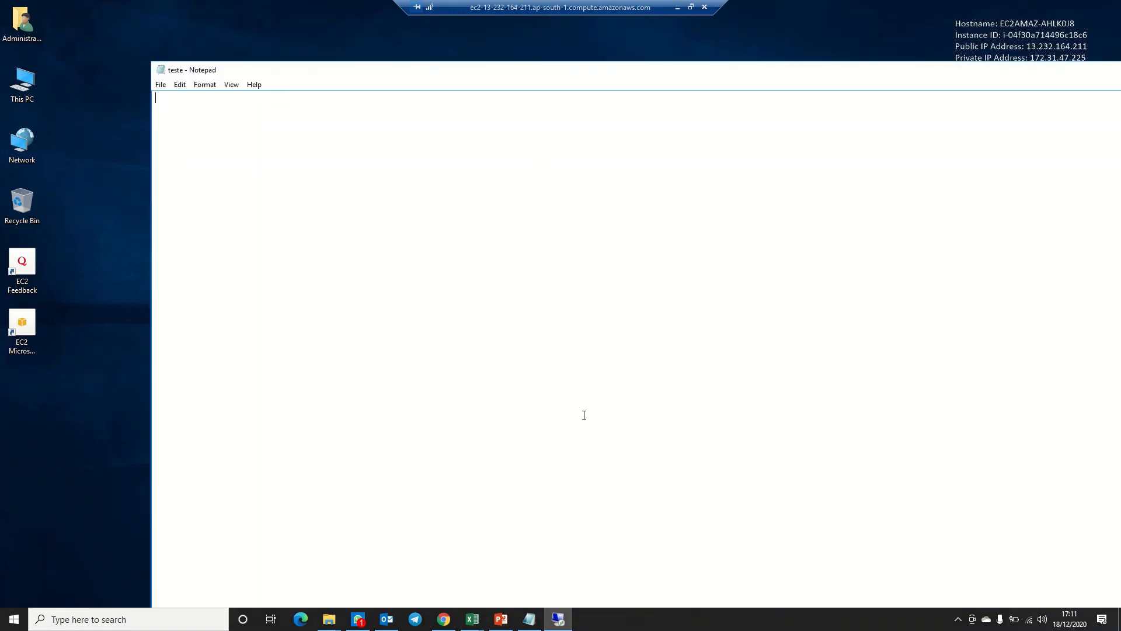
text(,khdckhdc1k)
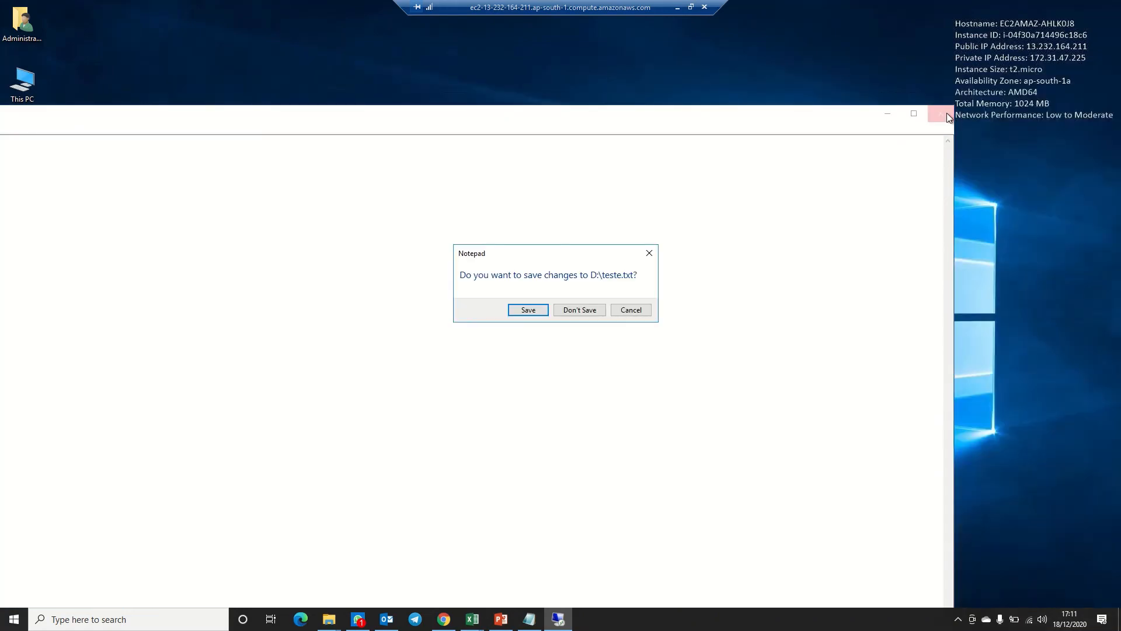
click(579, 310)
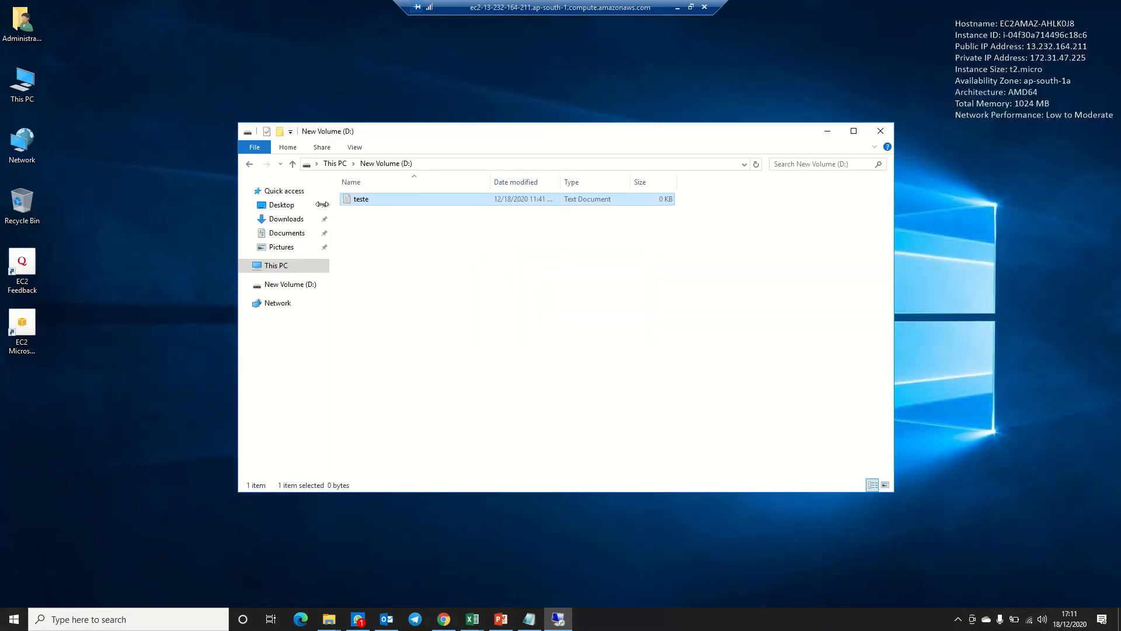
double_click(361, 199)
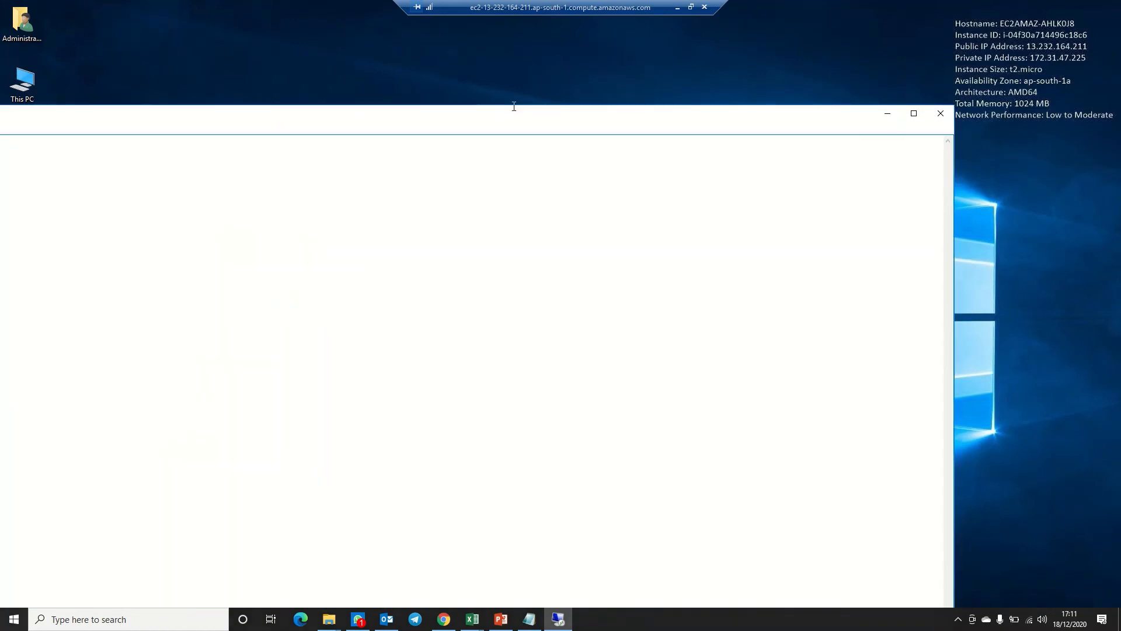